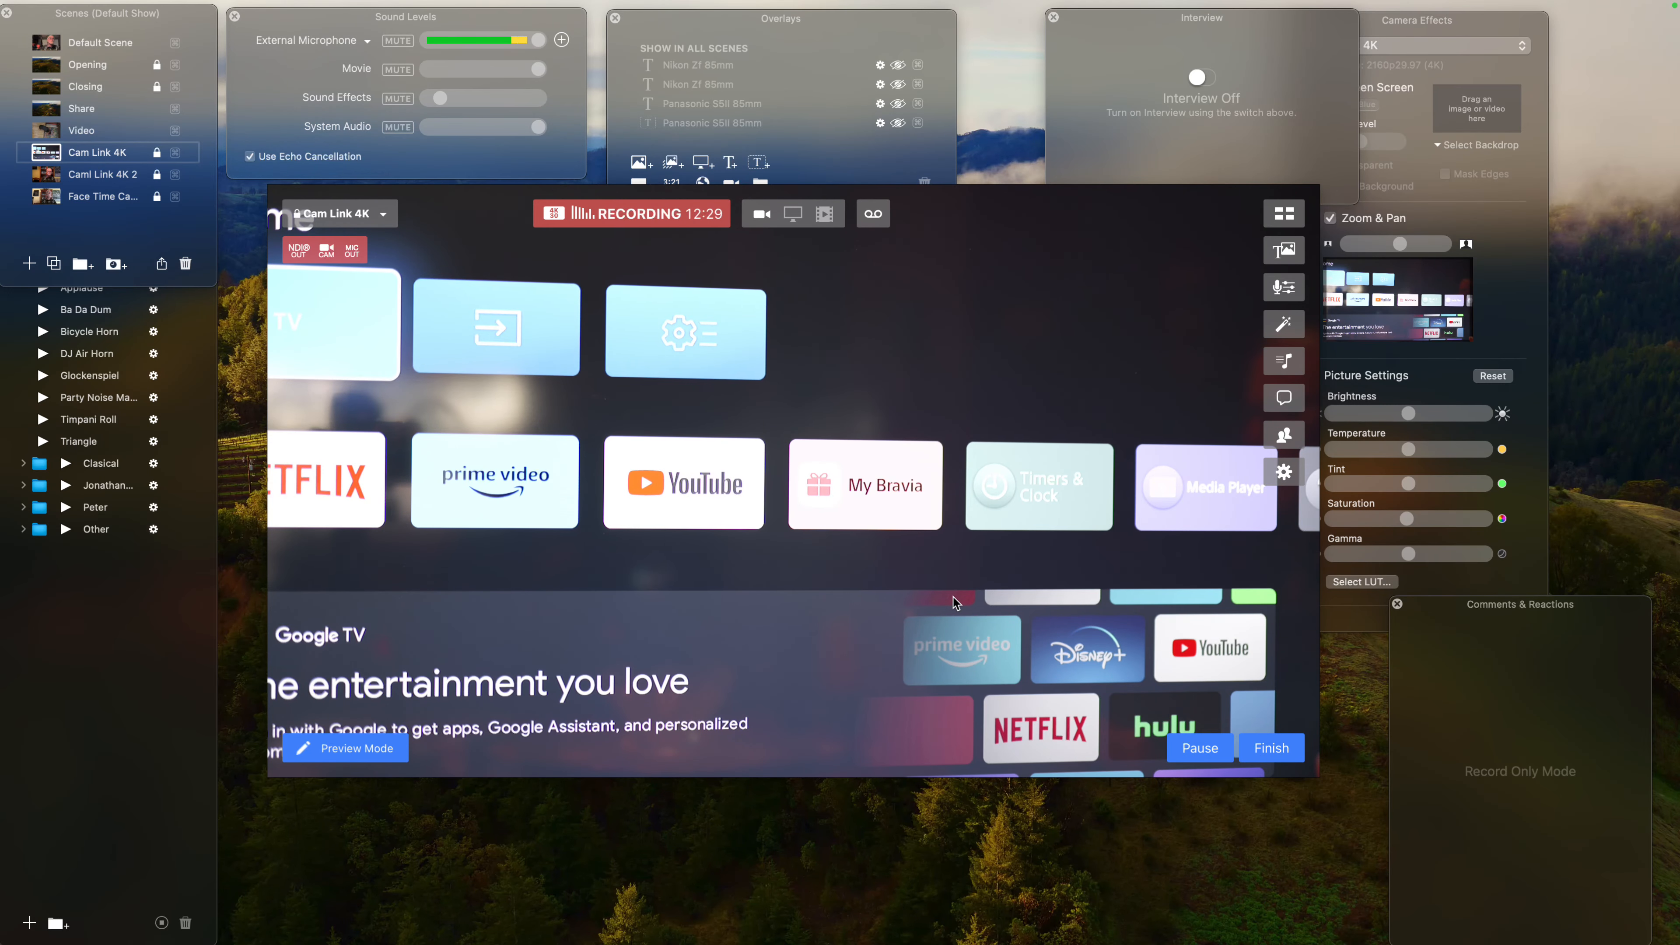
mouse_move(898, 356)
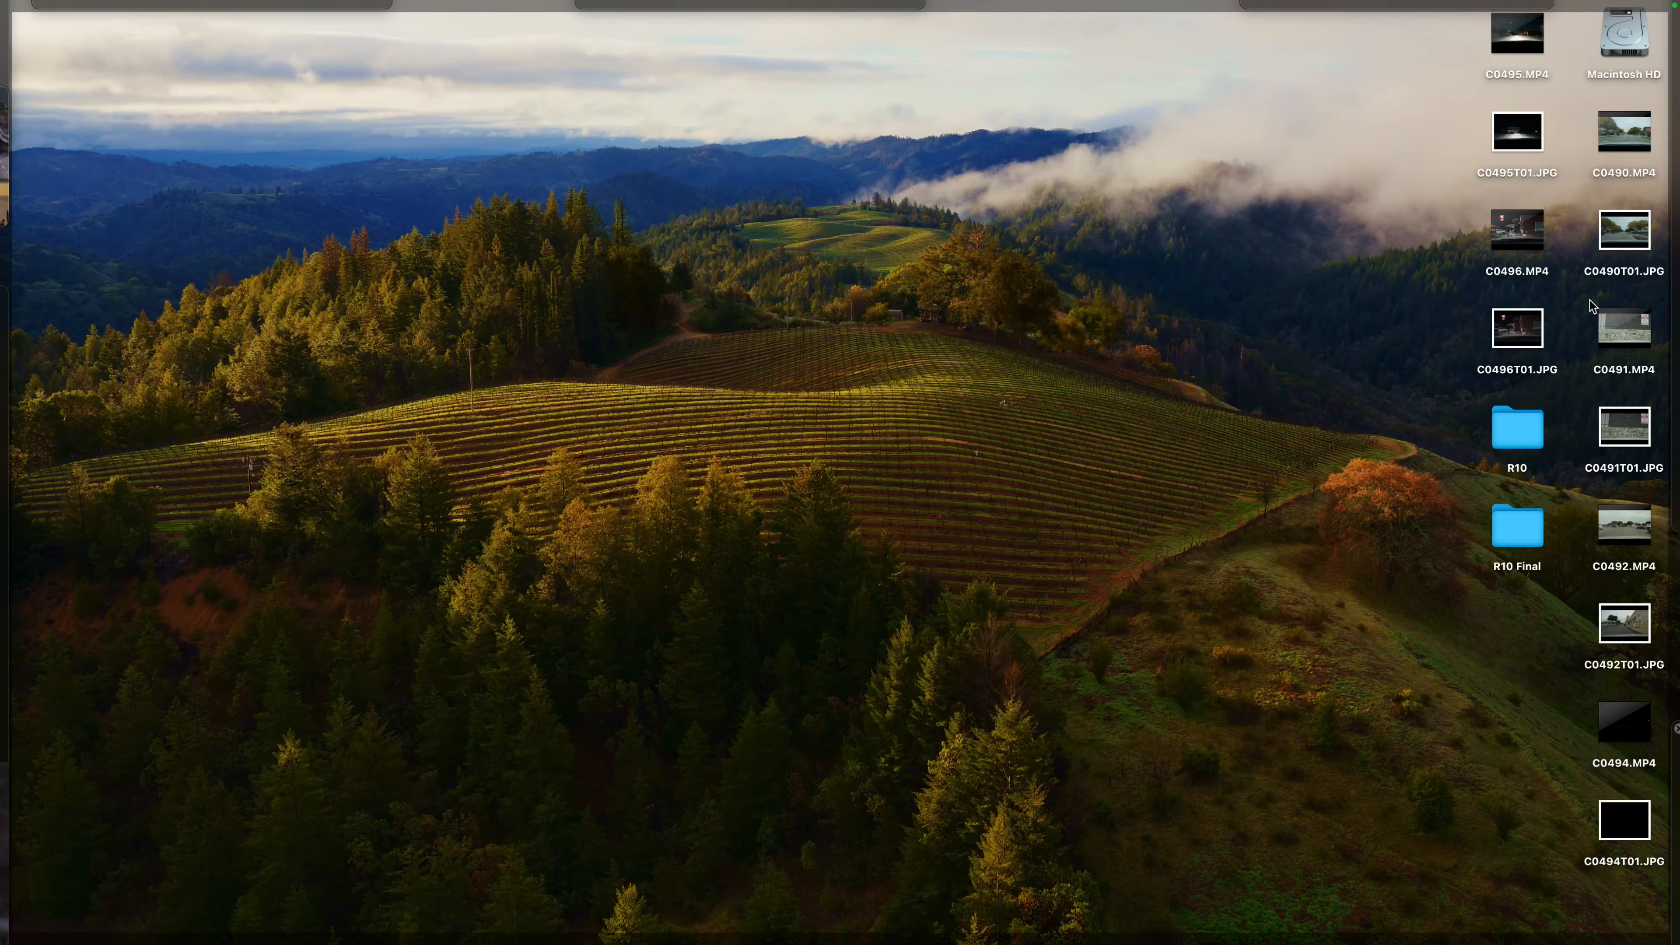
mouse_move(479, 144)
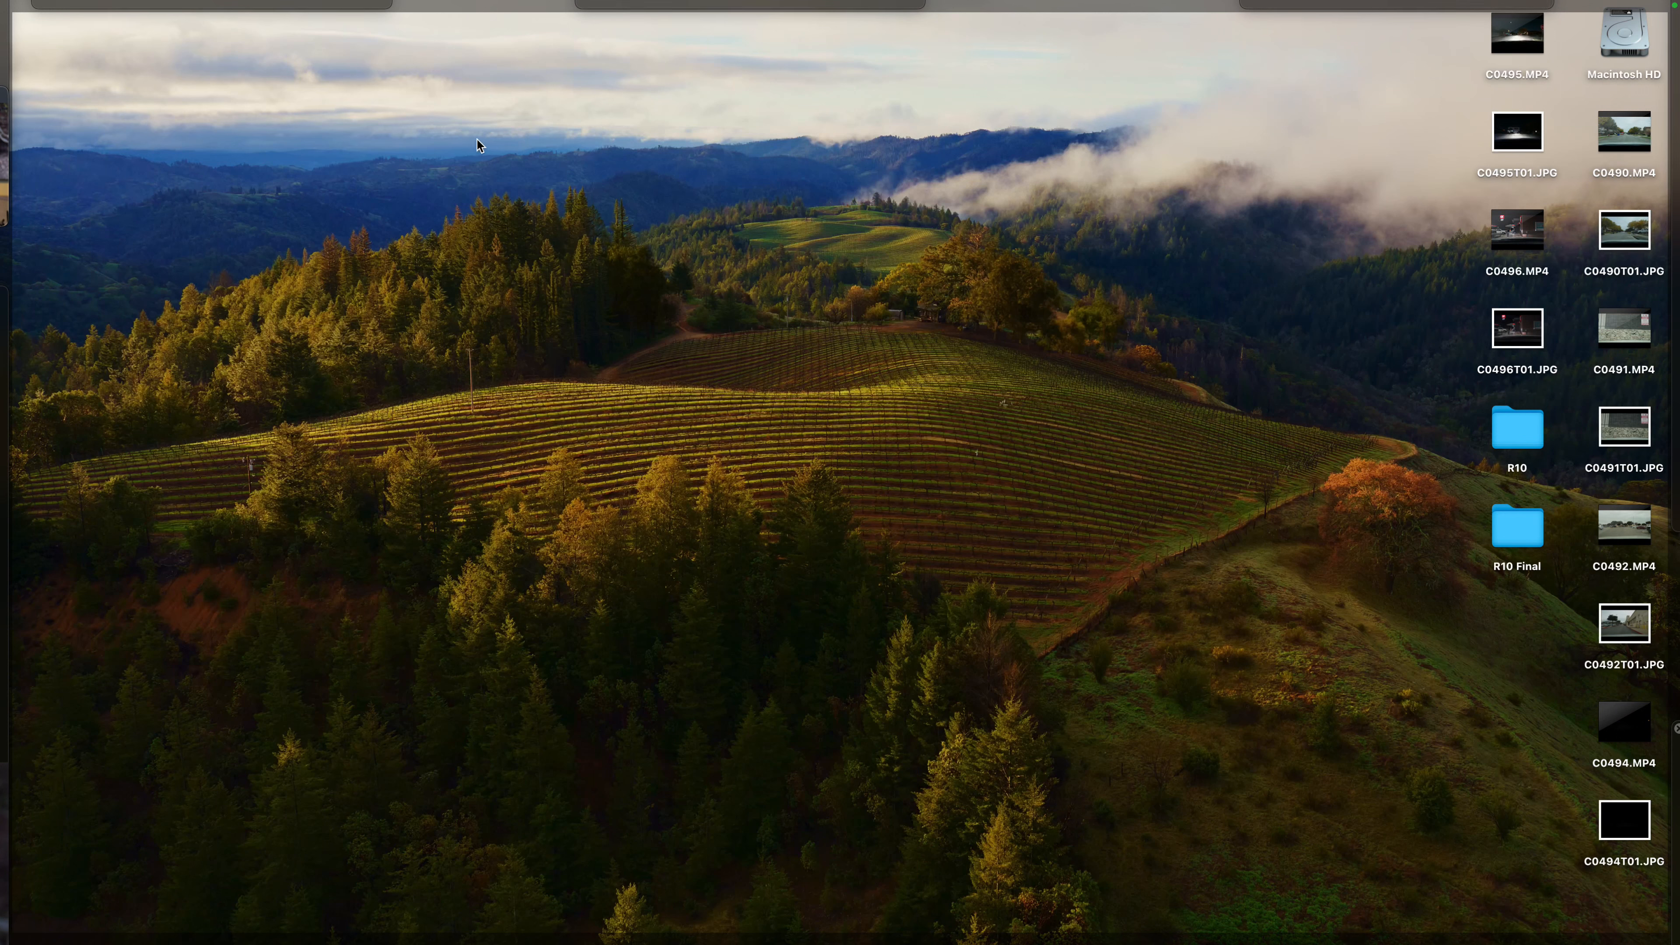
mouse_move(121, 72)
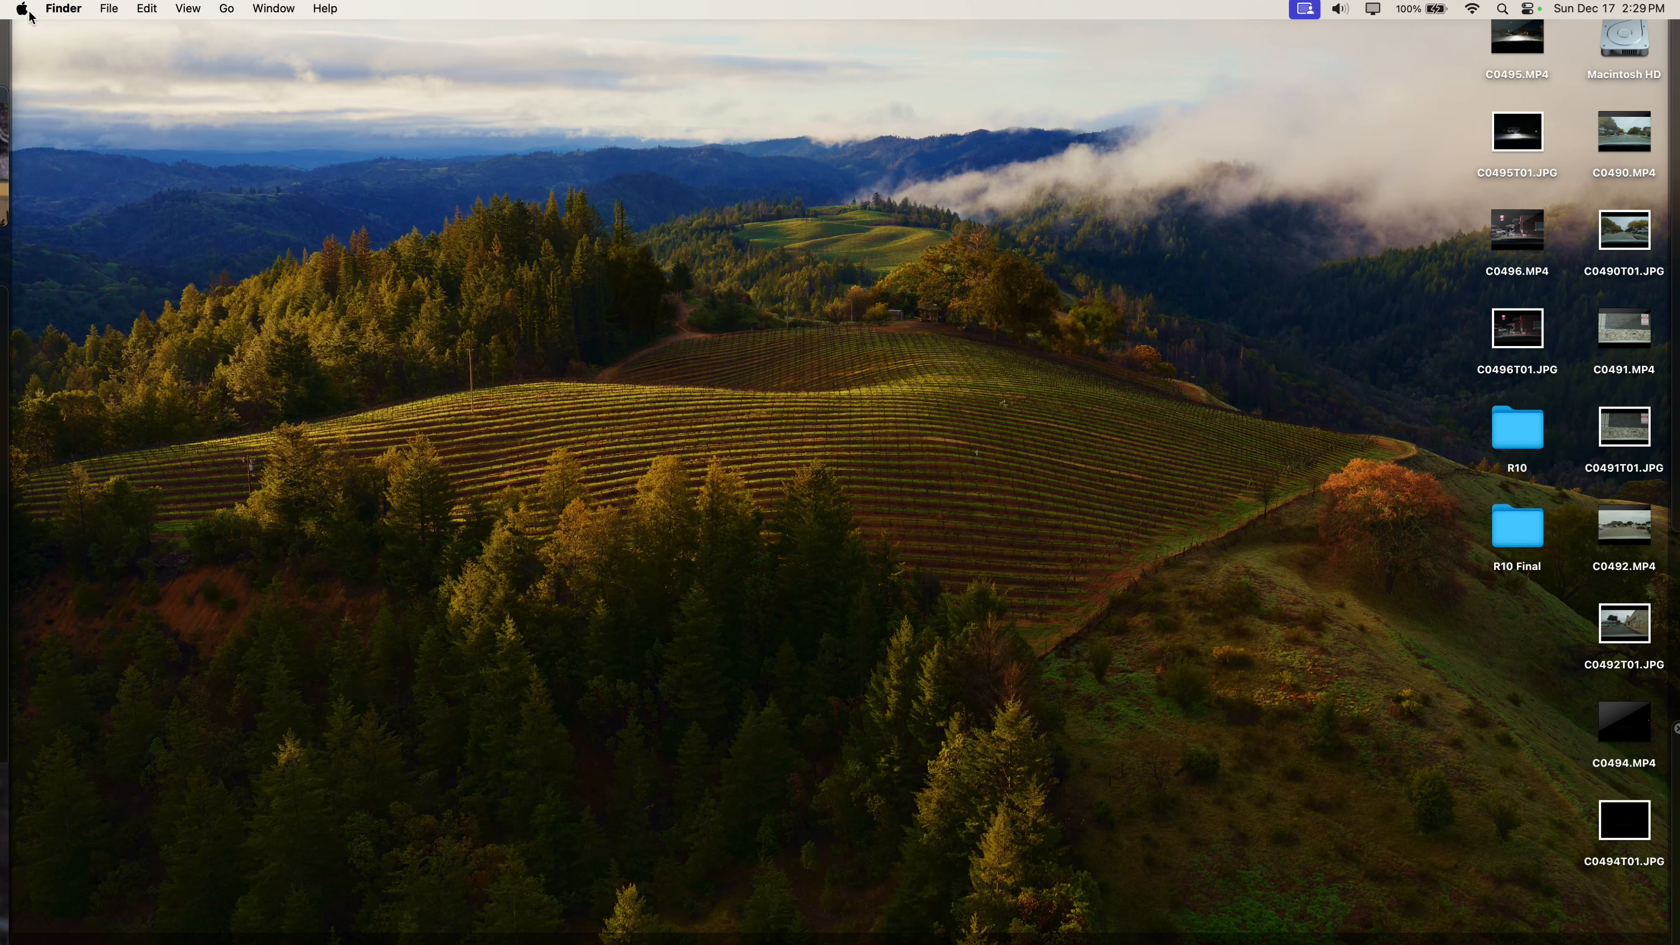
Step: Launch System Settings from the Apple menu
left_click(20, 9)
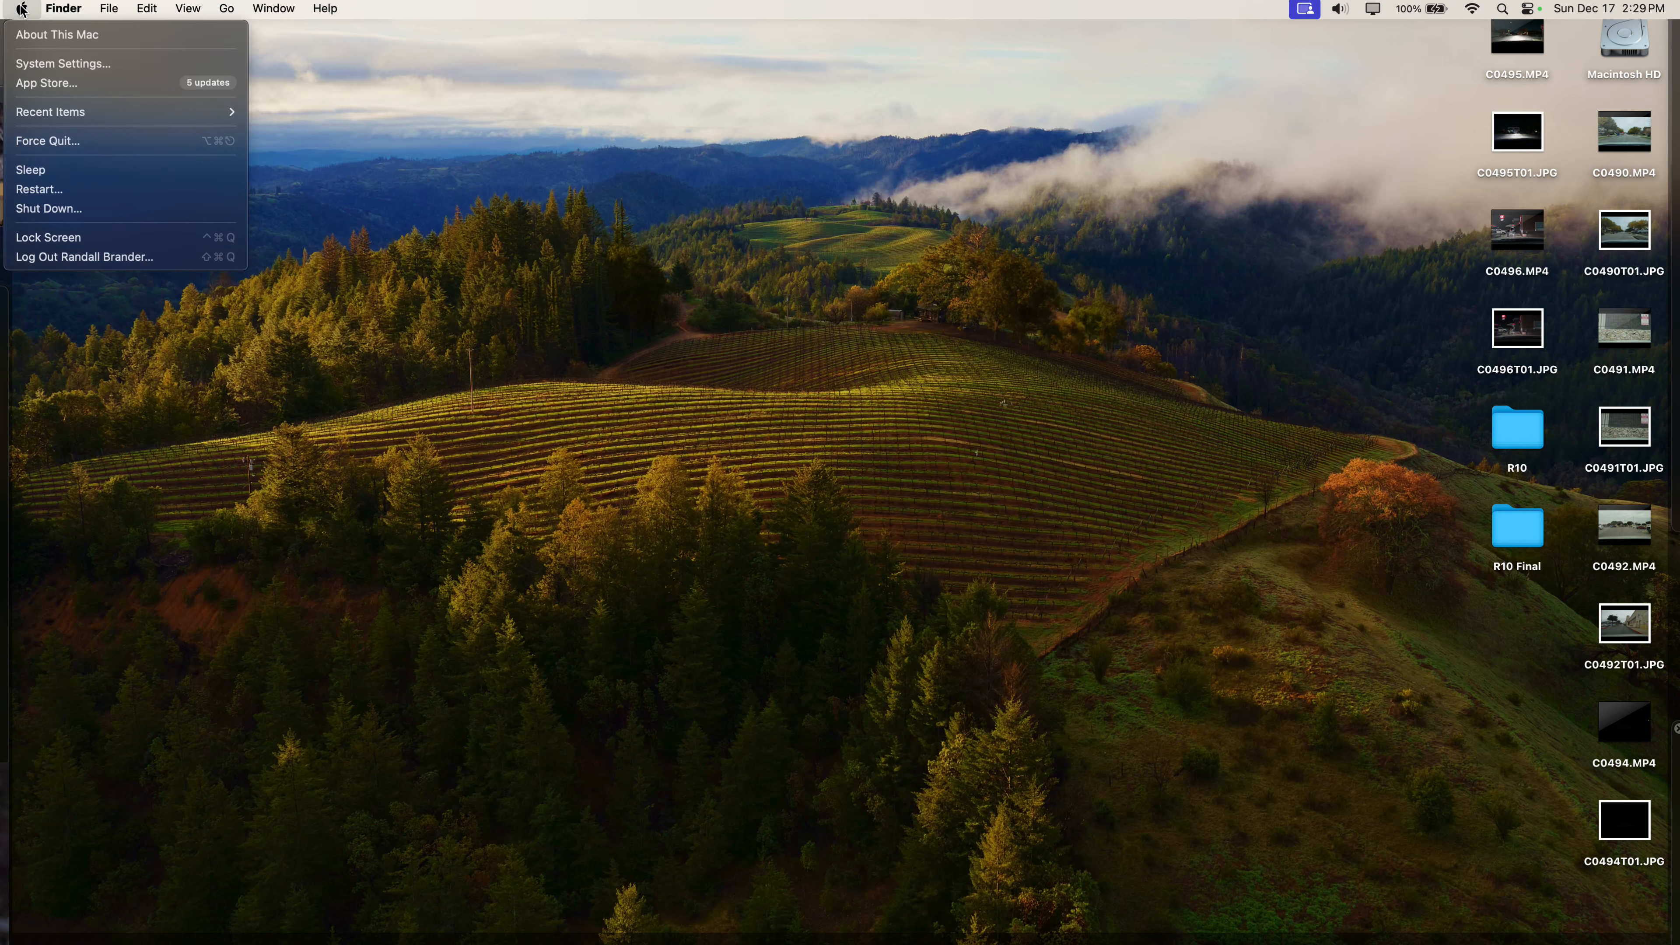
left_click(42, 67)
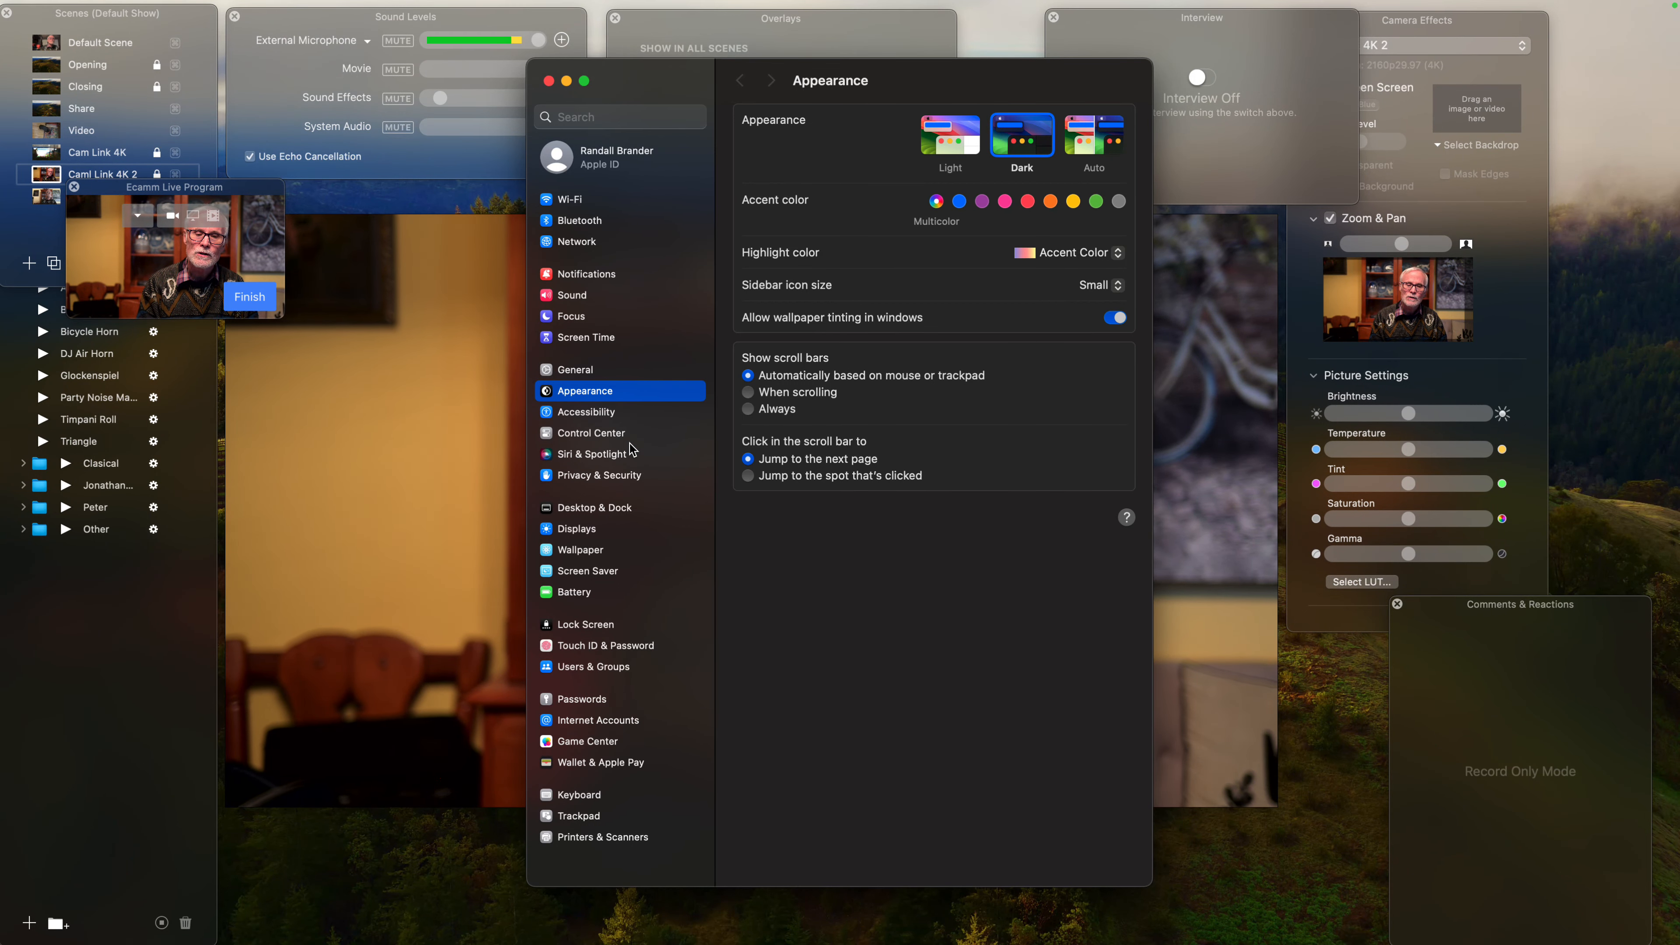
mouse_move(546, 534)
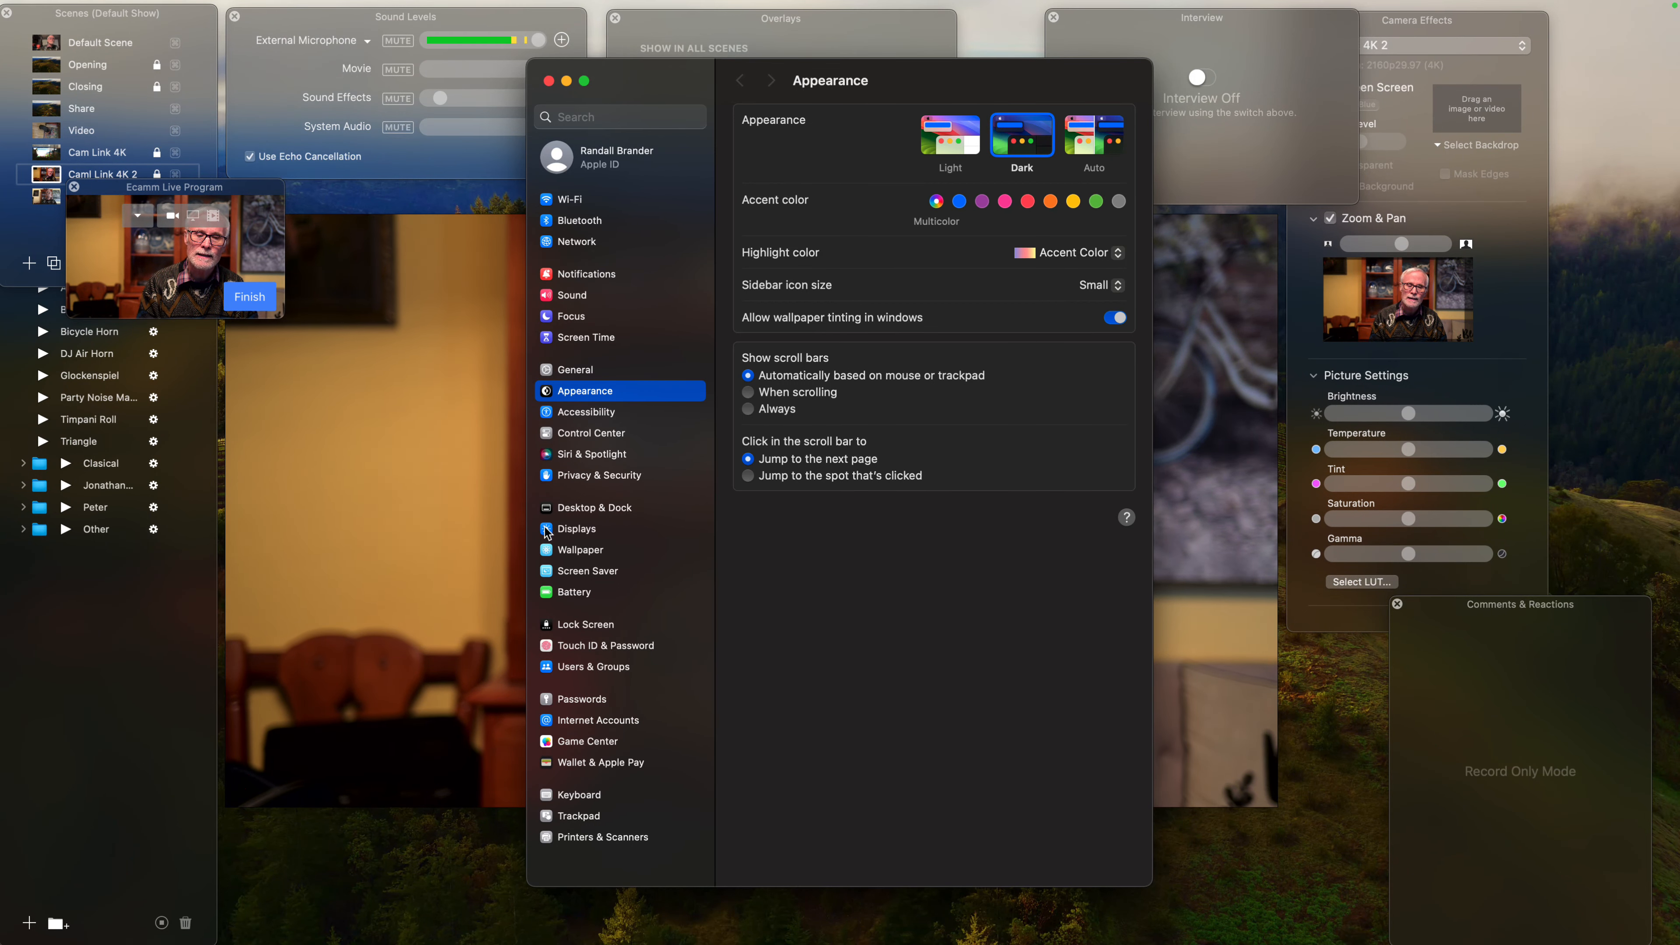
Step: Show the Displays settings and select the SONY TV, the main display
left_click(577, 529)
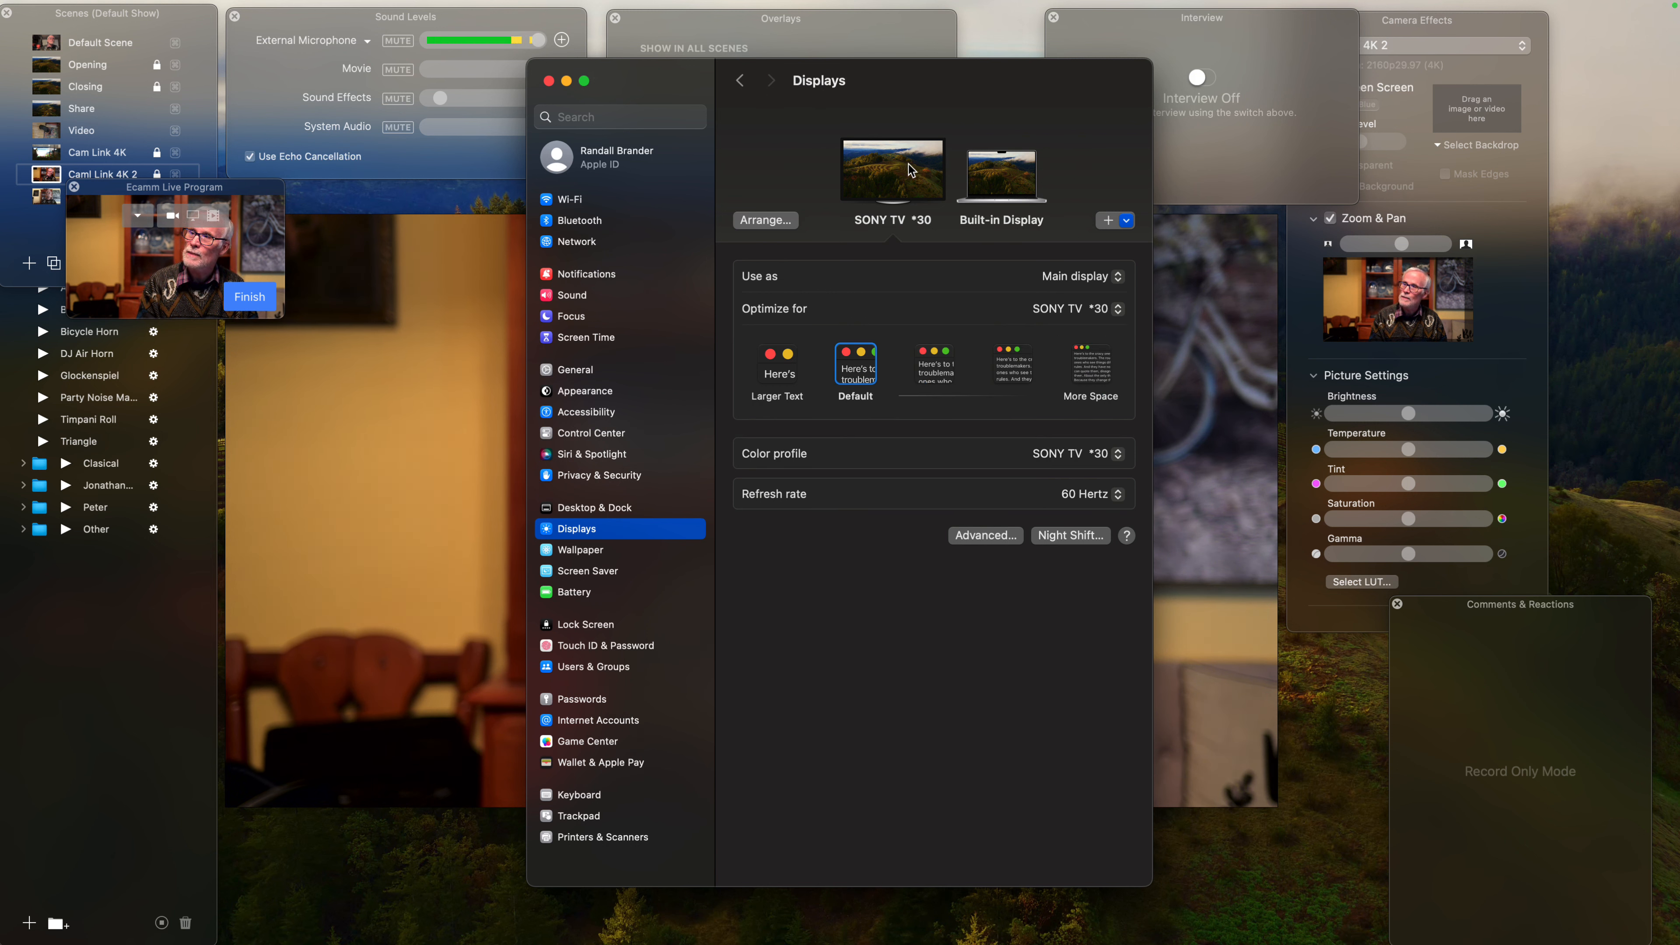
left_click(1084, 275)
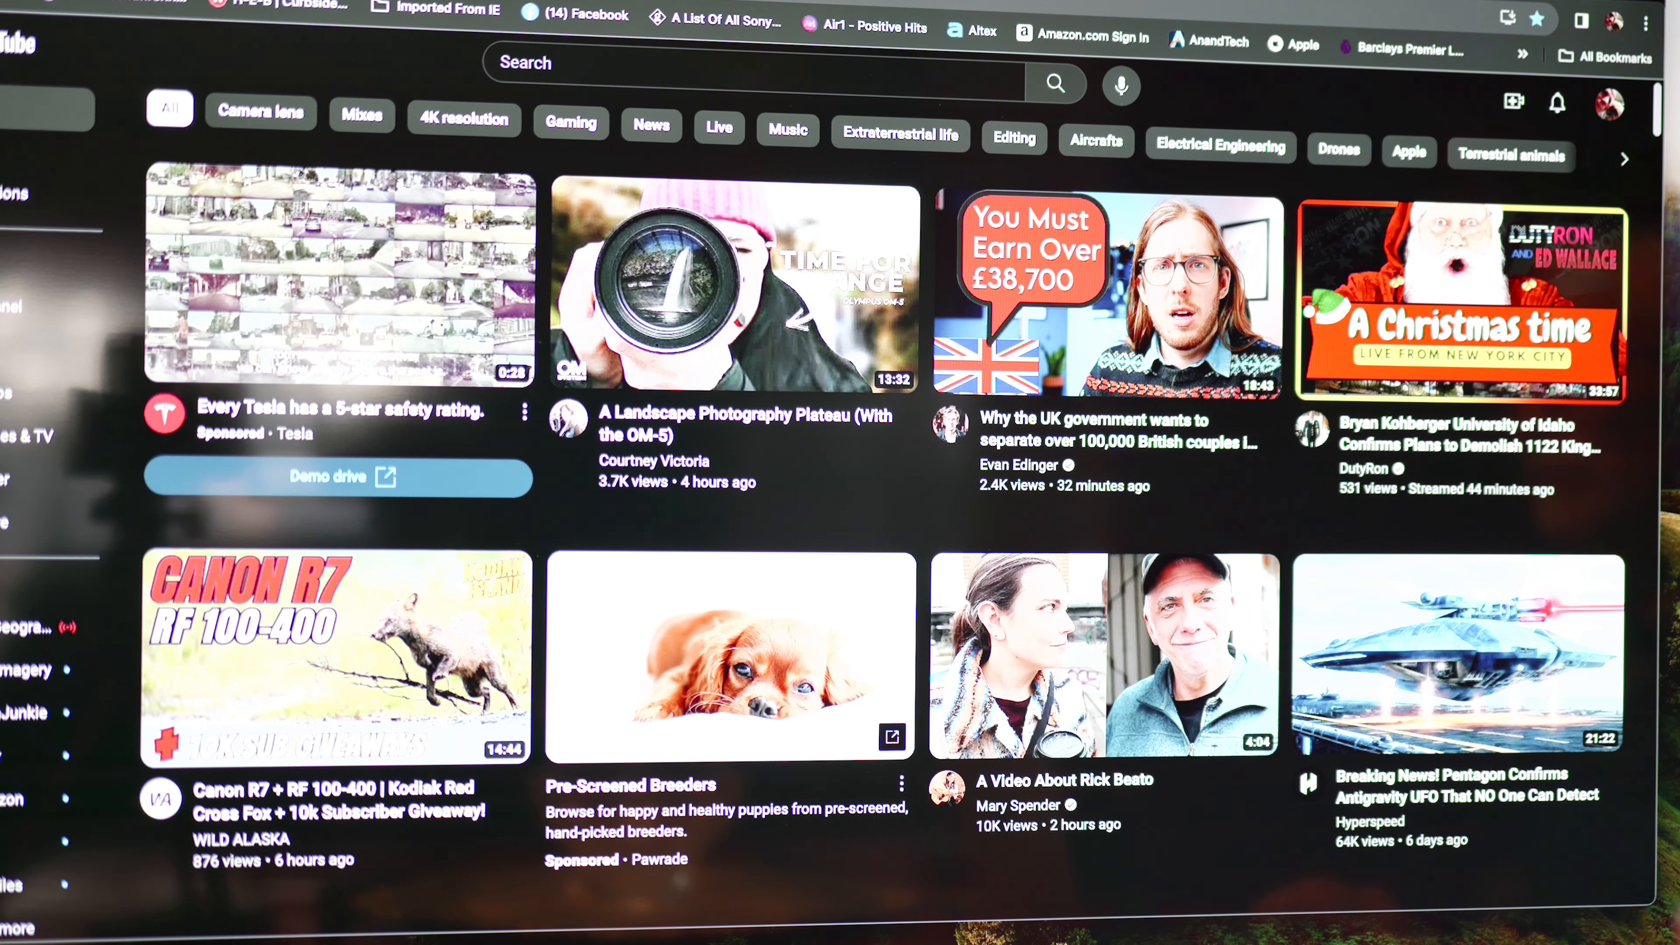
mouse_move(906, 517)
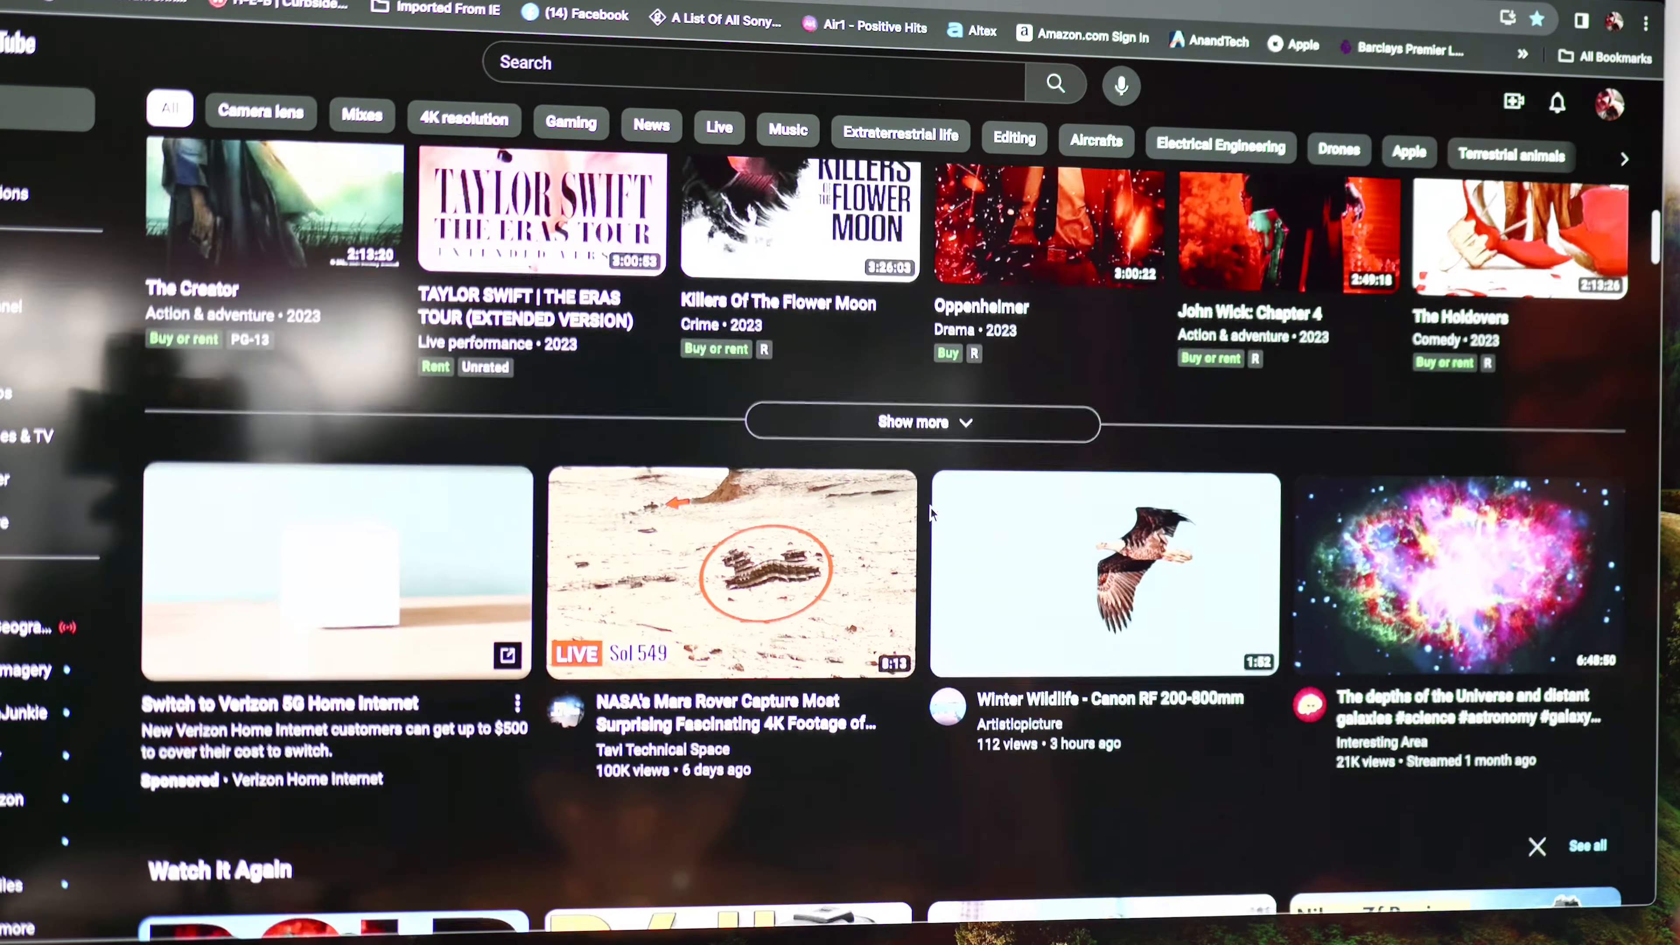
scroll("down", 3)
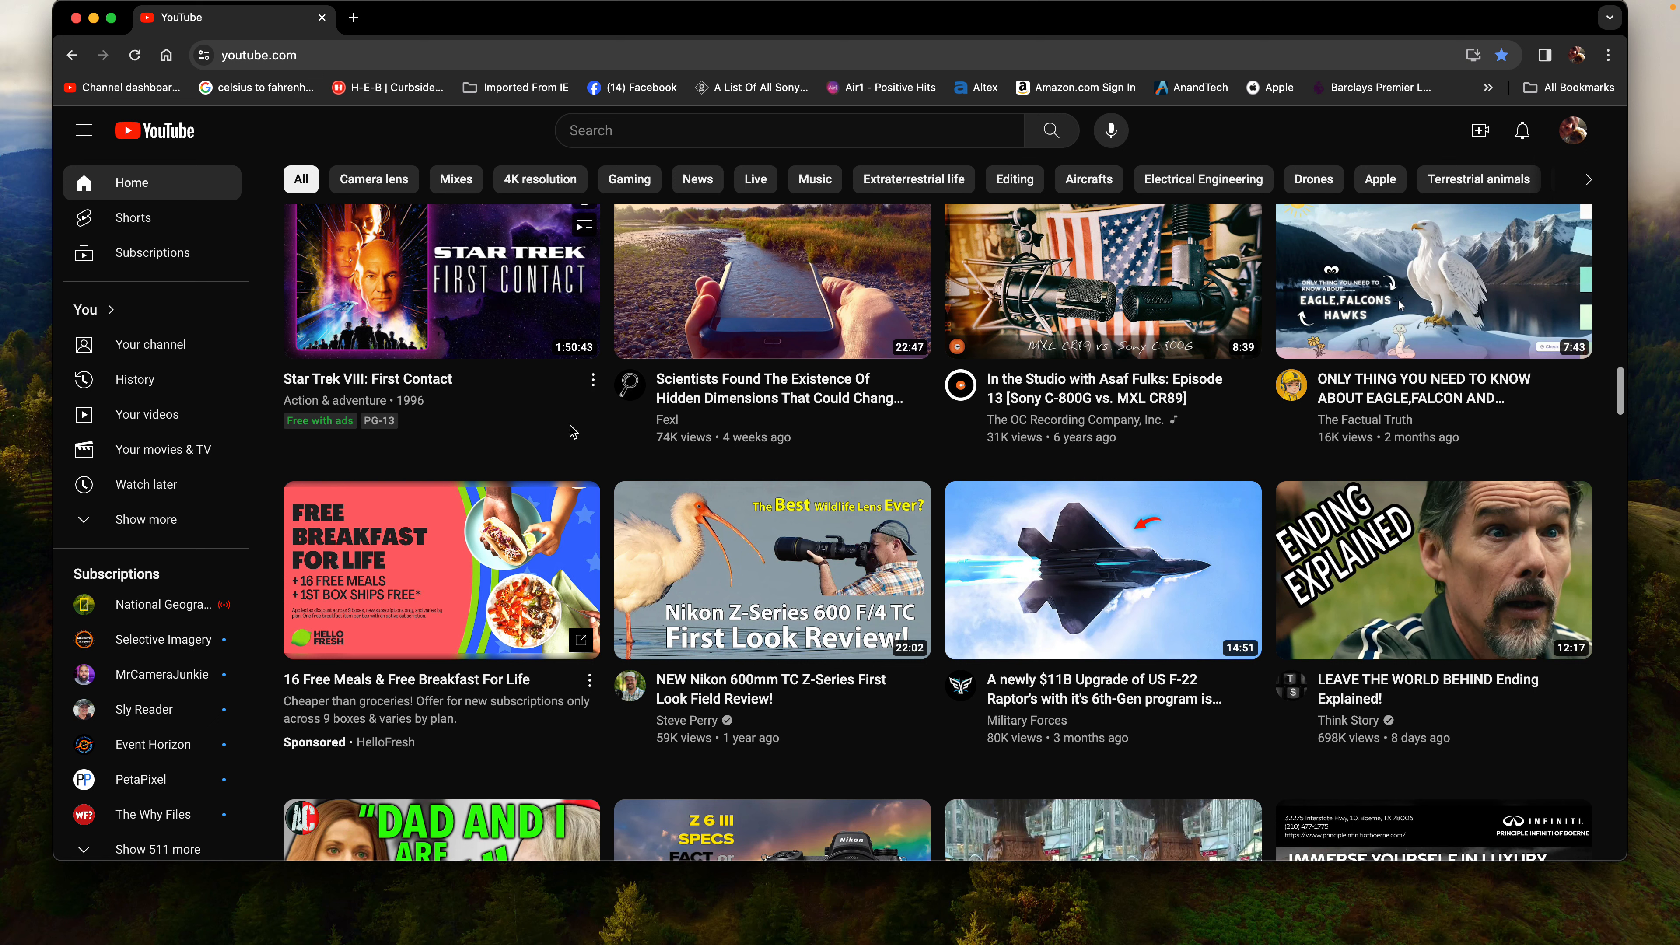
Step: Go to the channel's YouTube Studio dashboard via the account menu
scroll("down", 3)
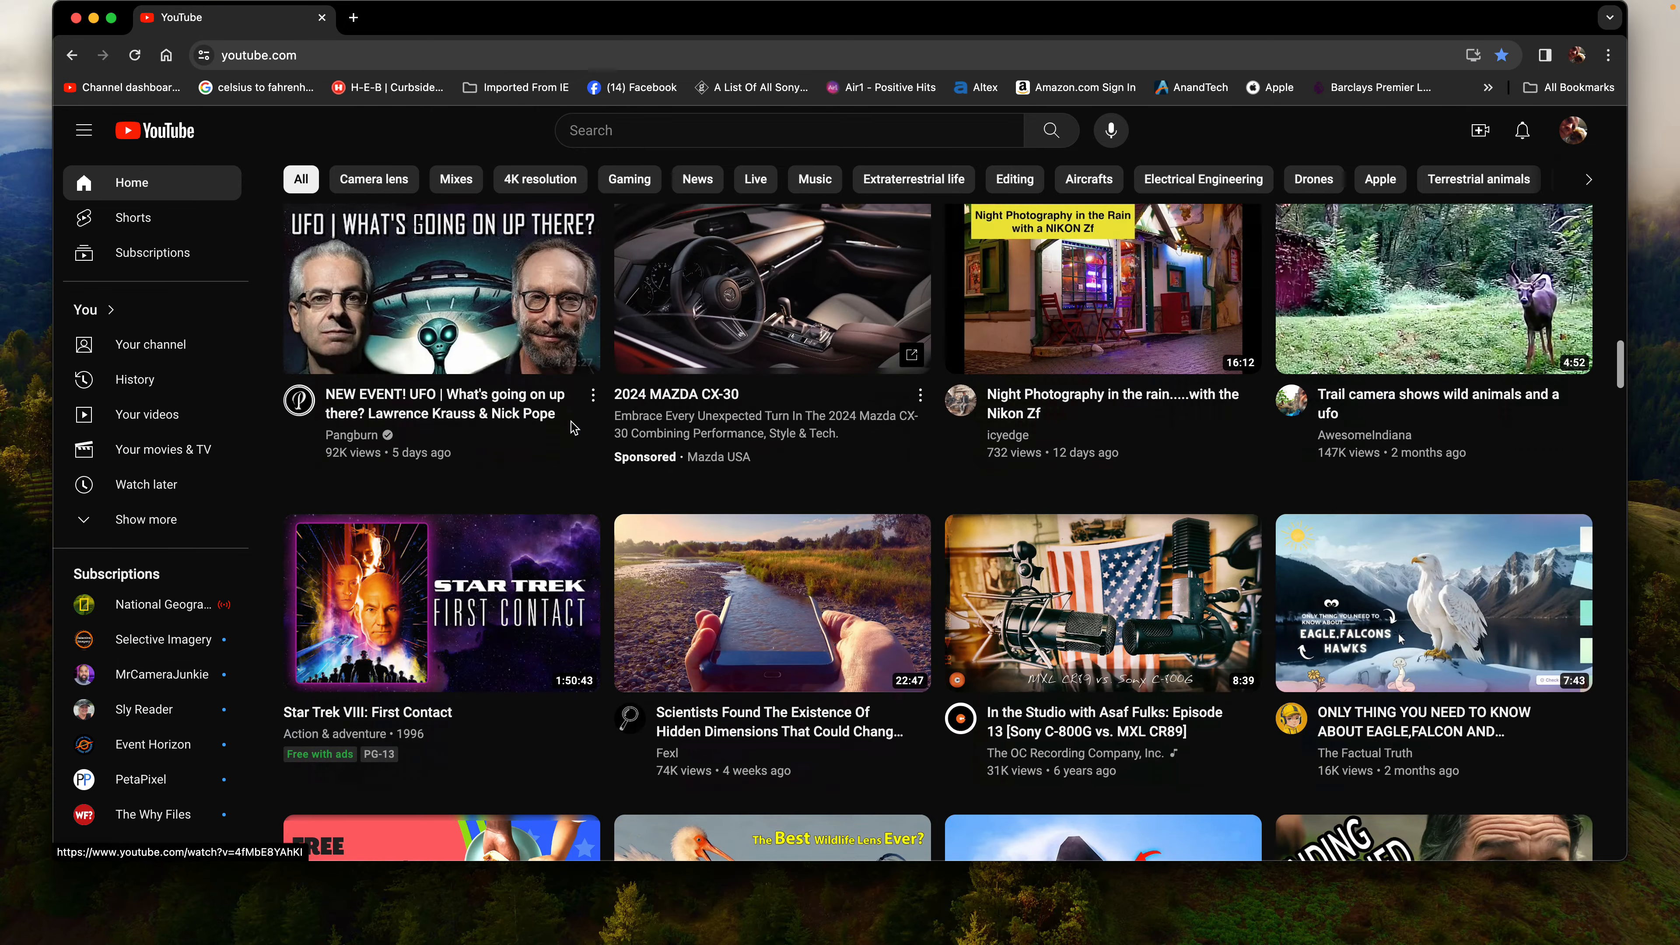
scroll("down", 3)
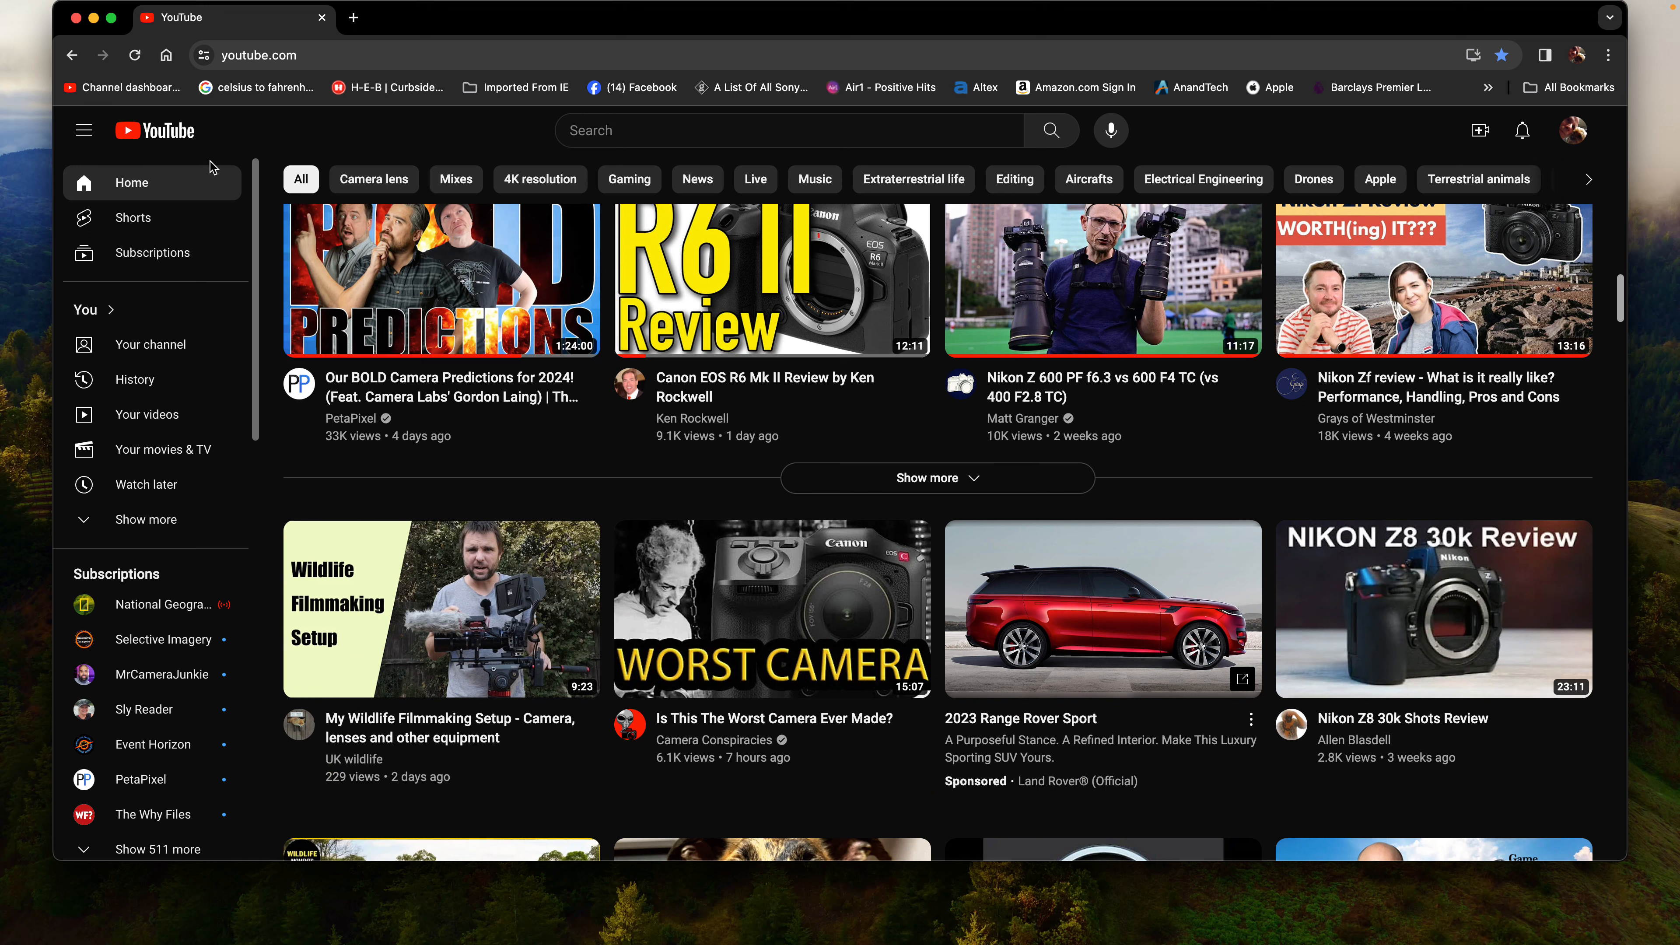
mouse_move(1481, 129)
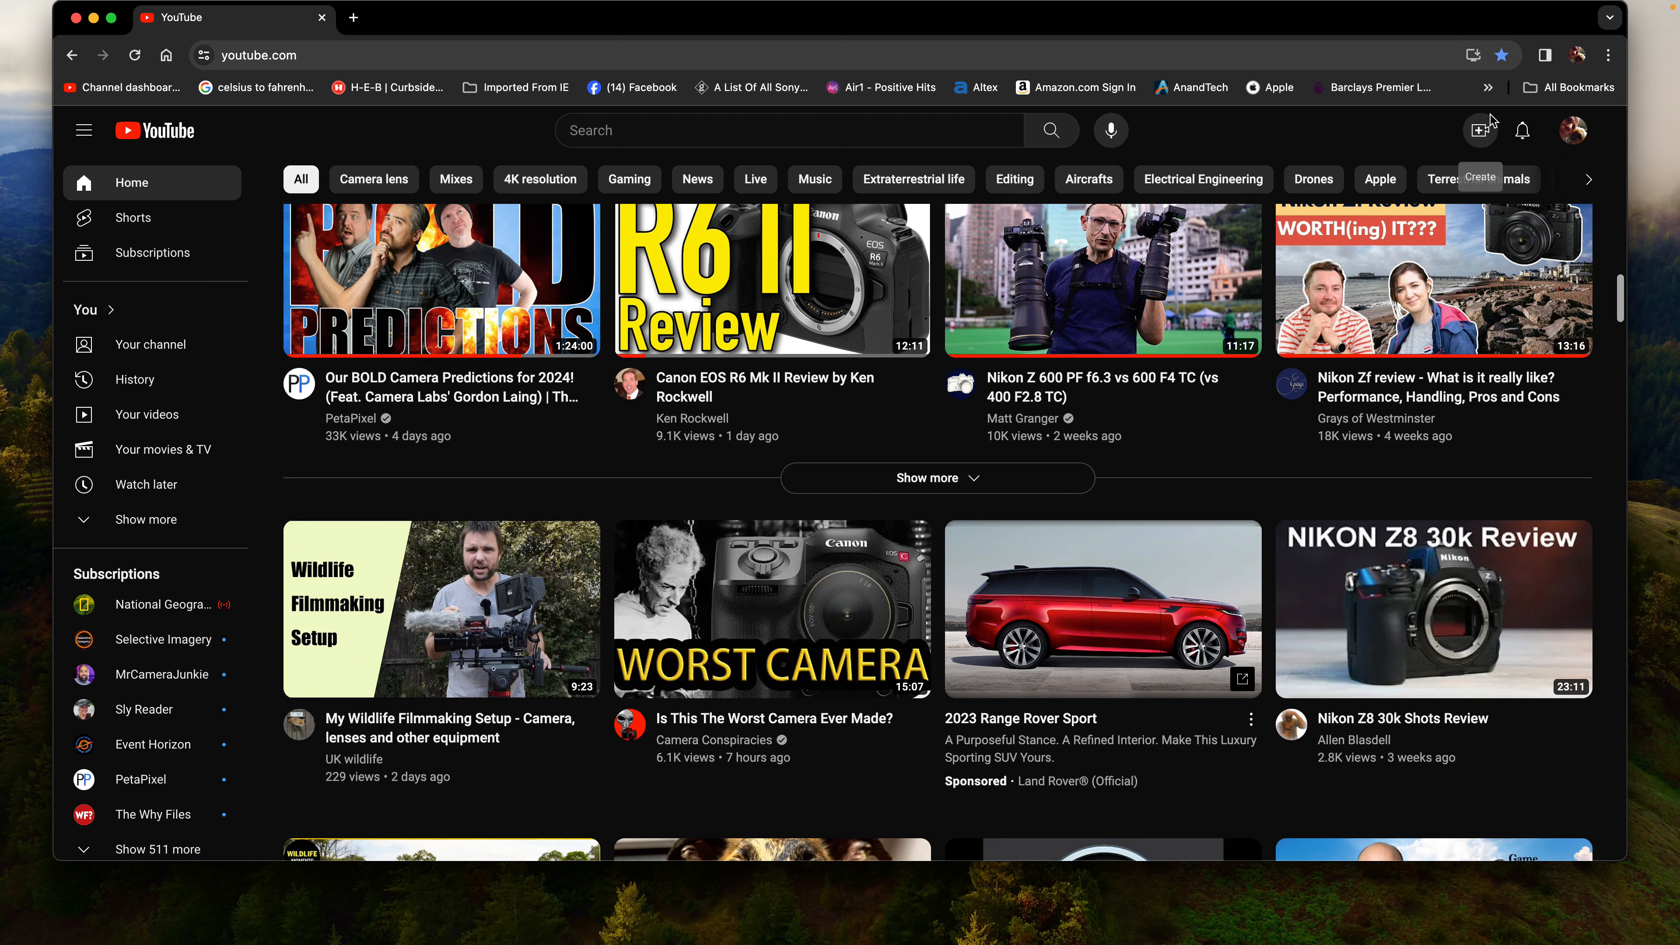
mouse_move(1581, 136)
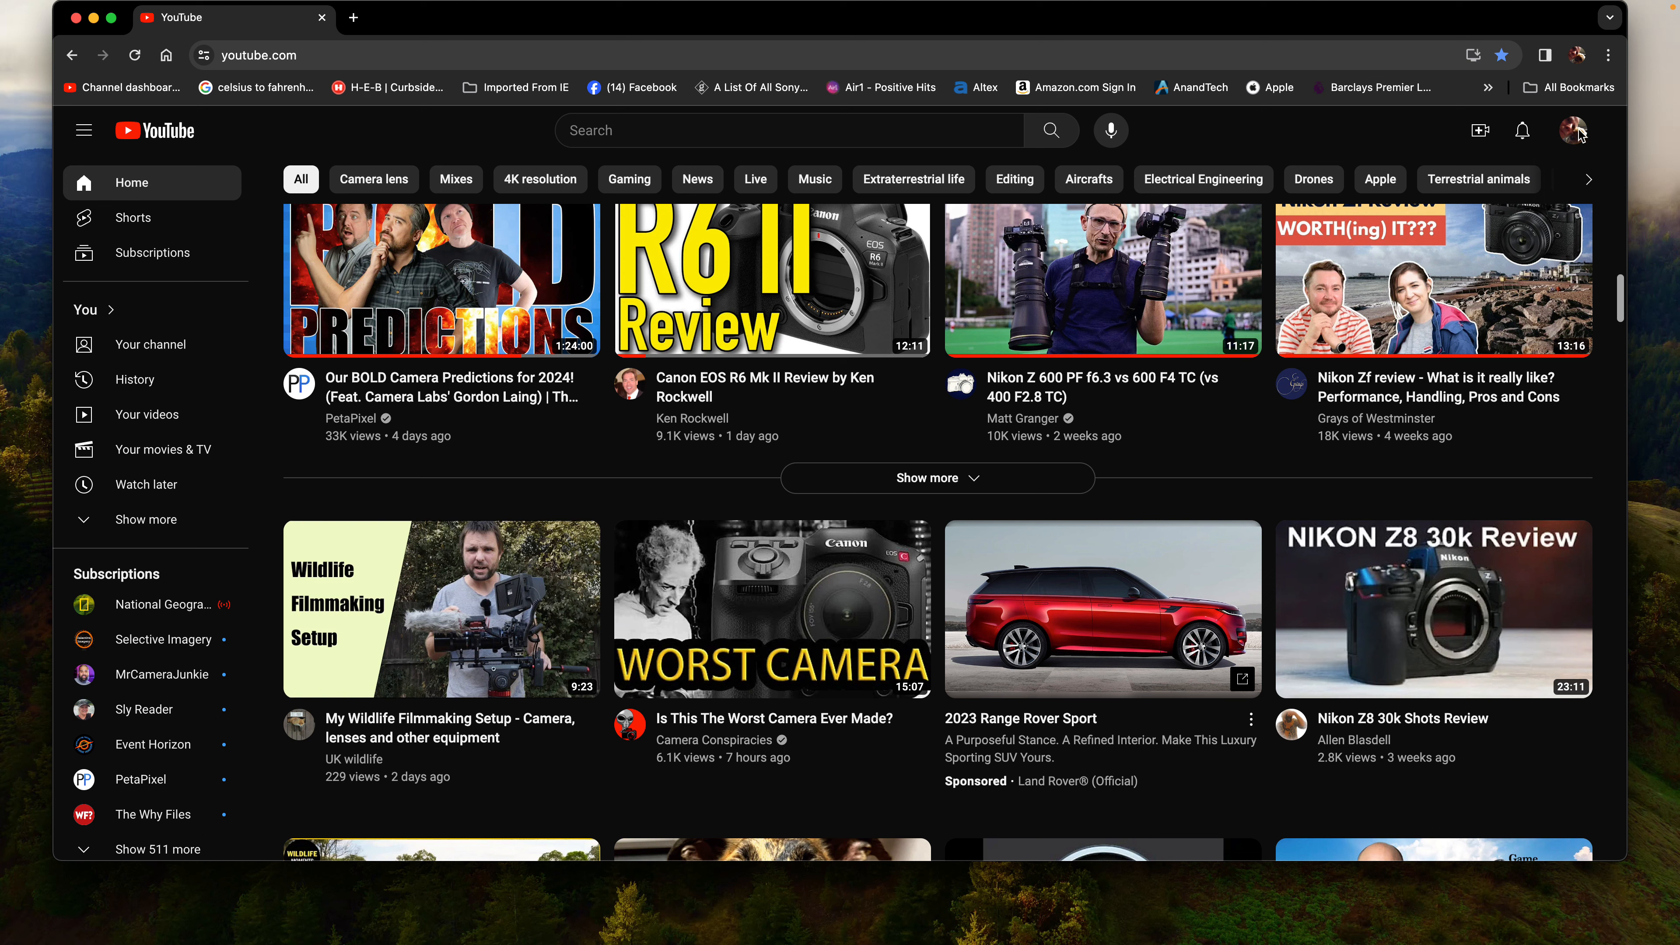
left_click(1574, 130)
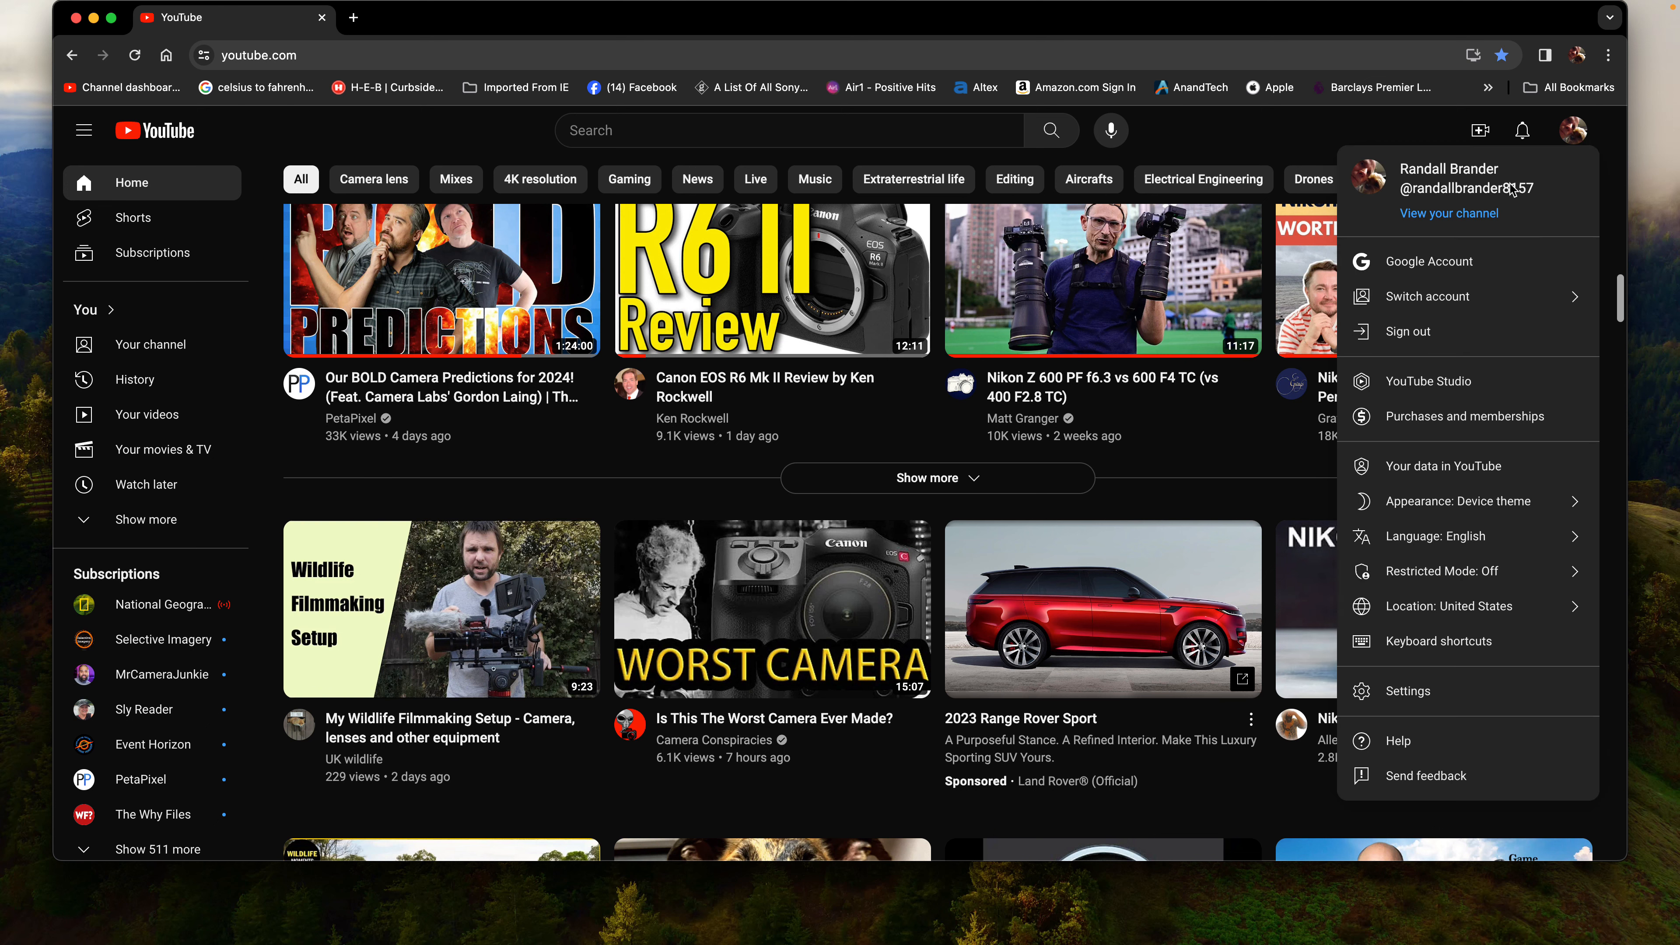
mouse_move(1456, 304)
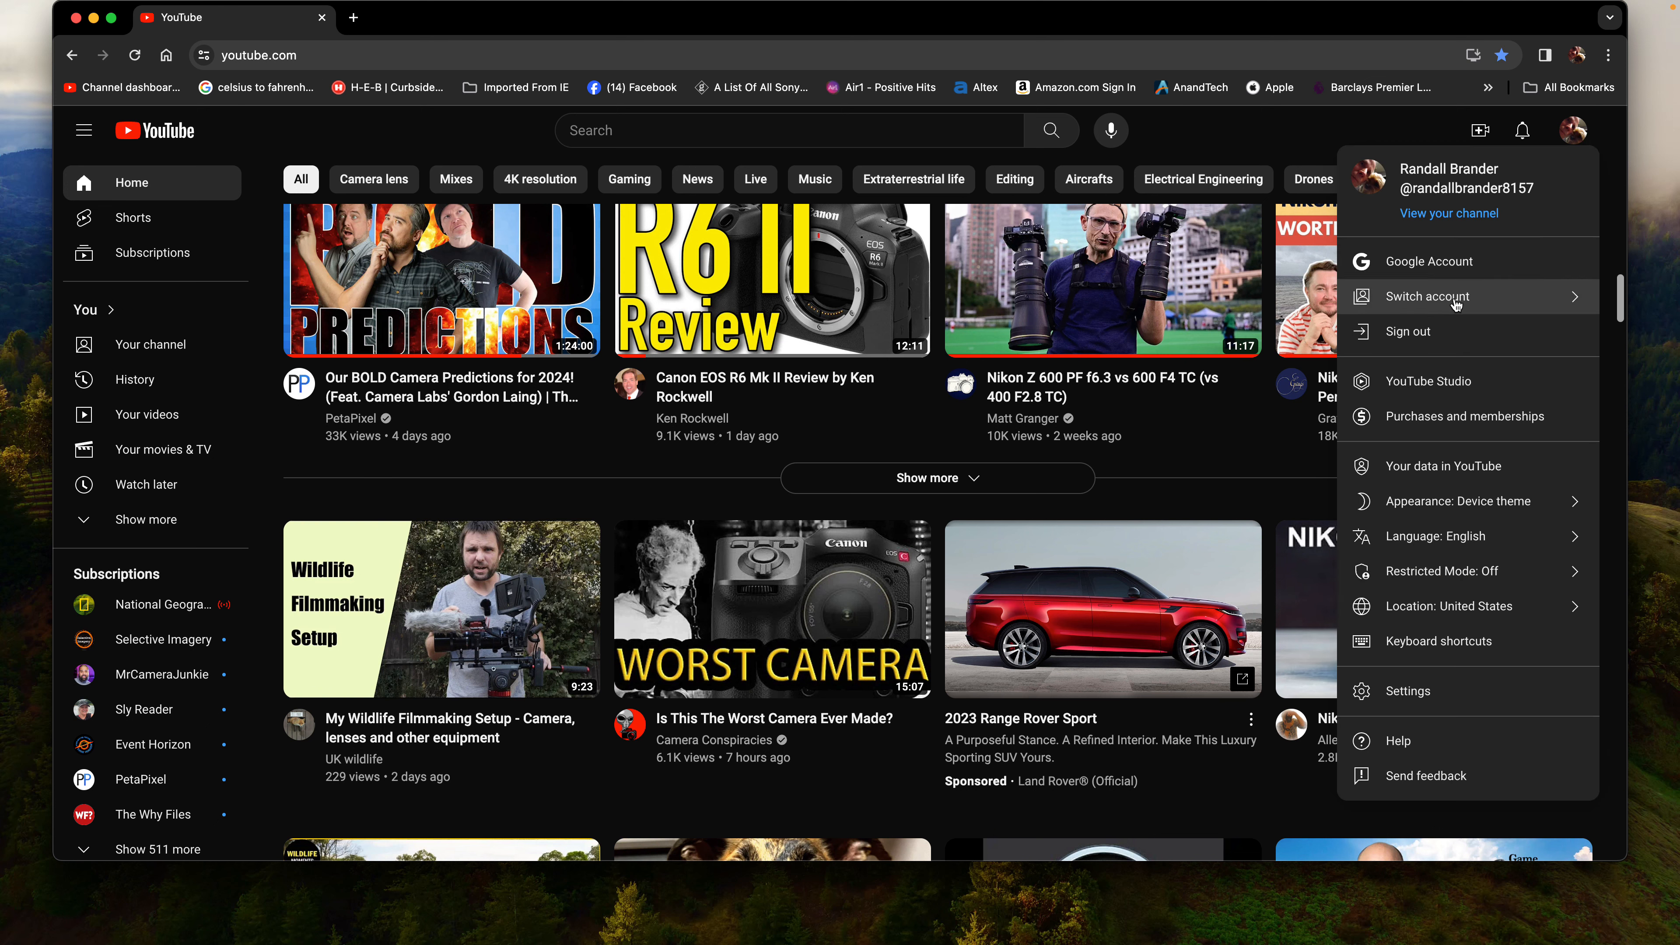
mouse_move(1427, 381)
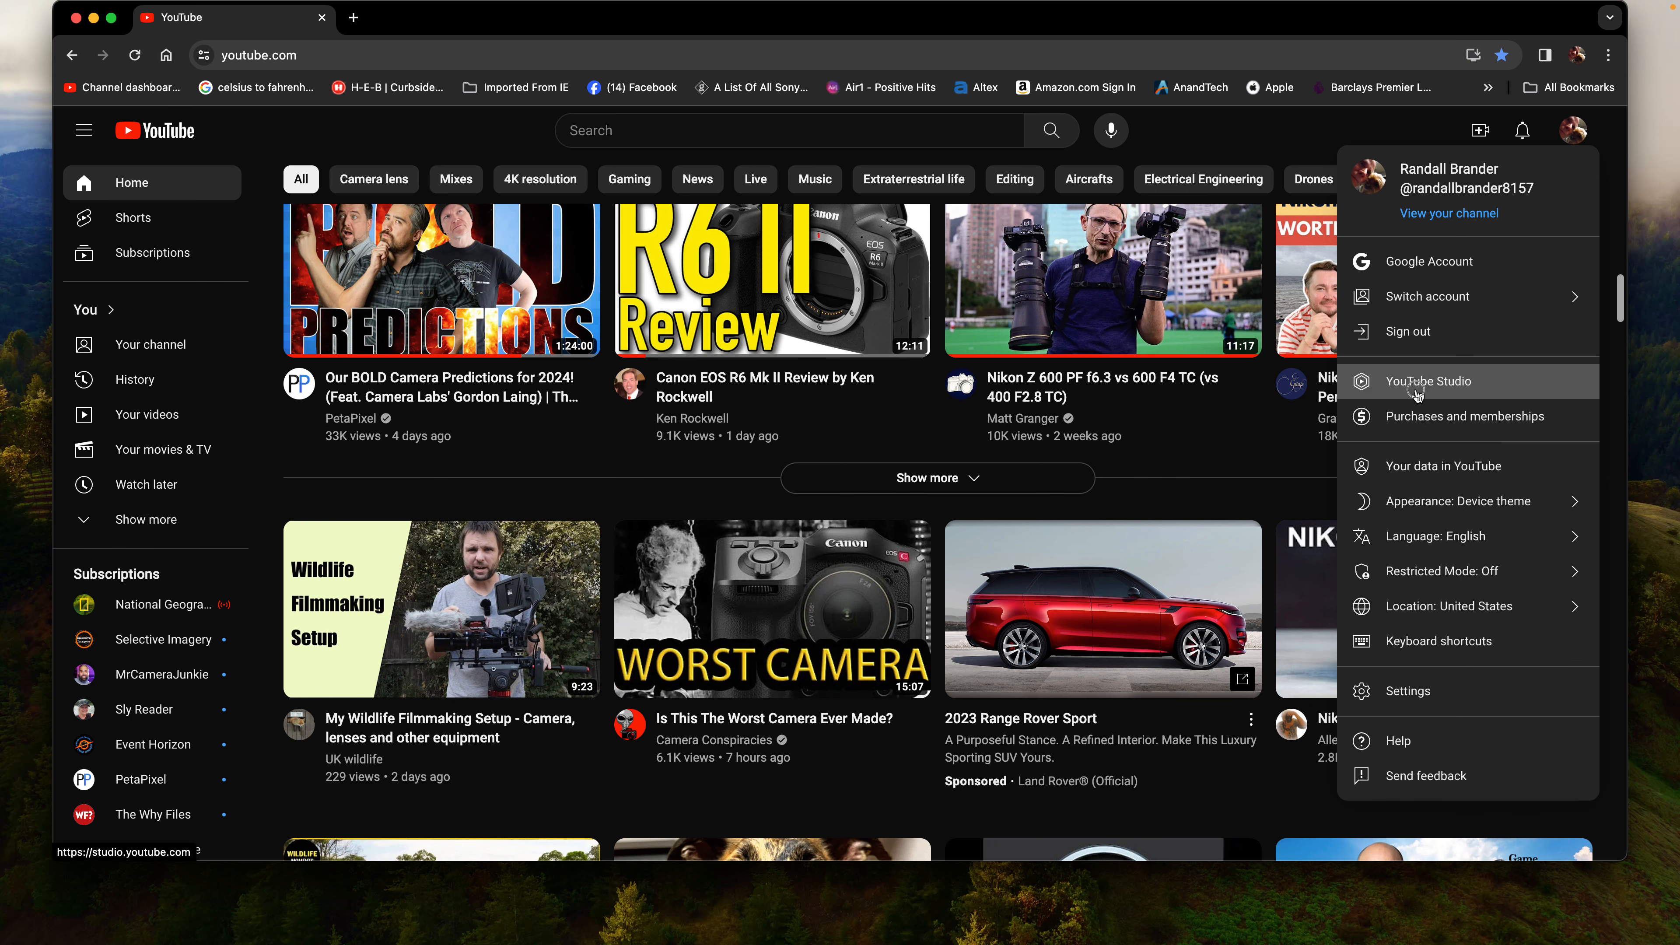
left_click(1427, 381)
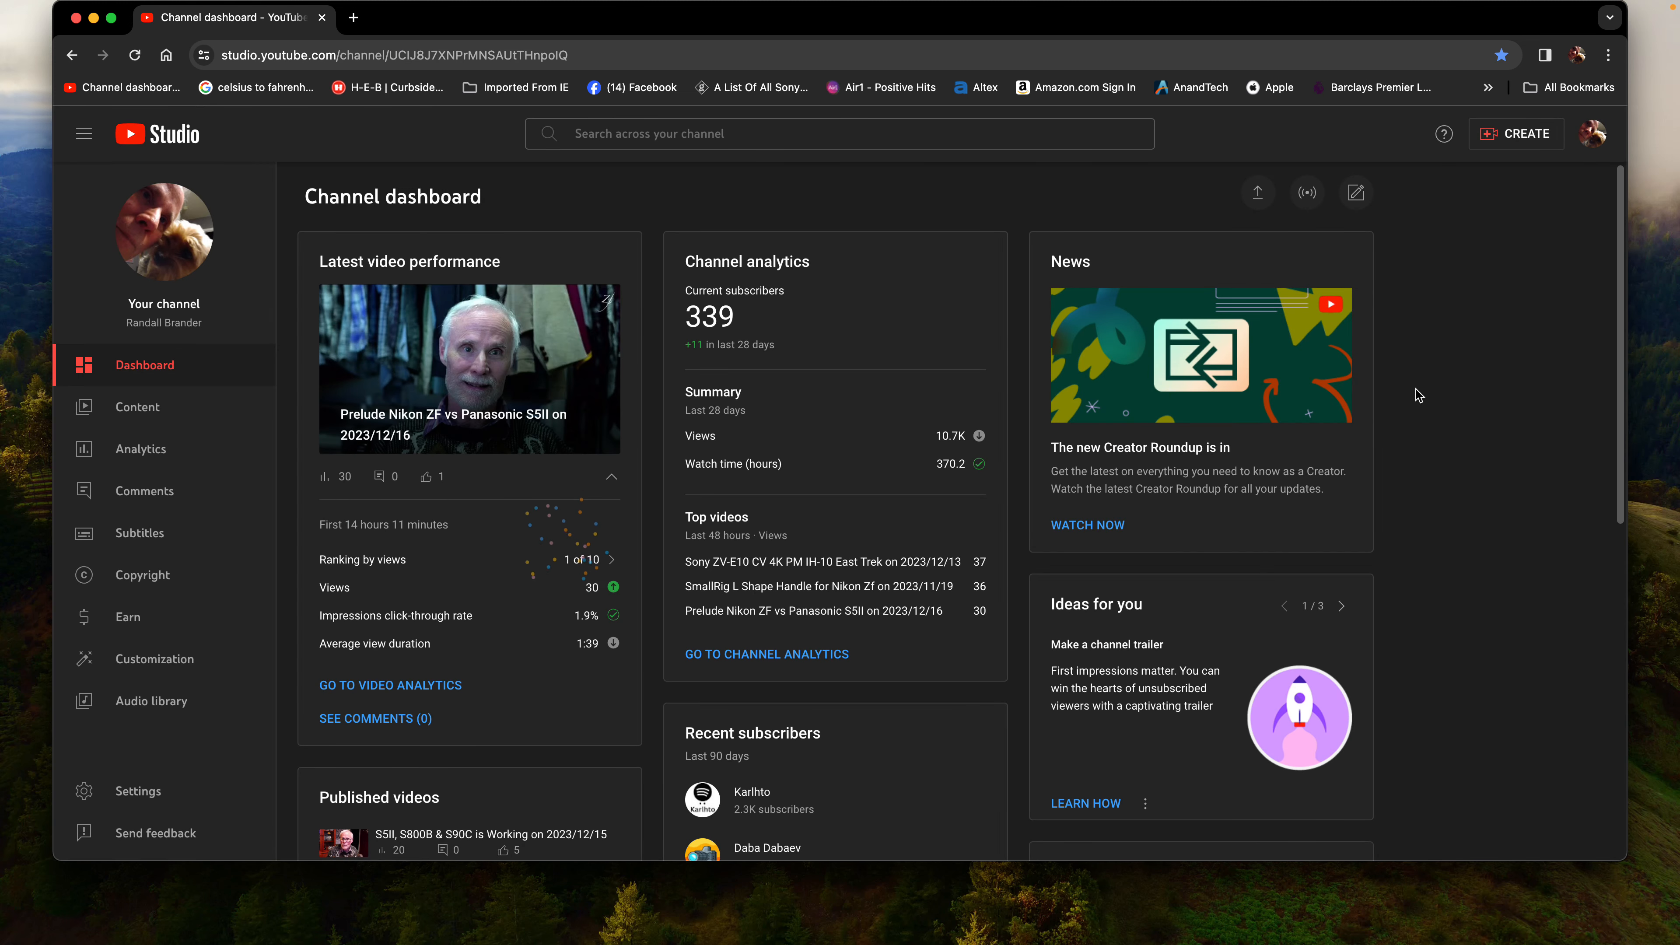
mouse_move(290, 240)
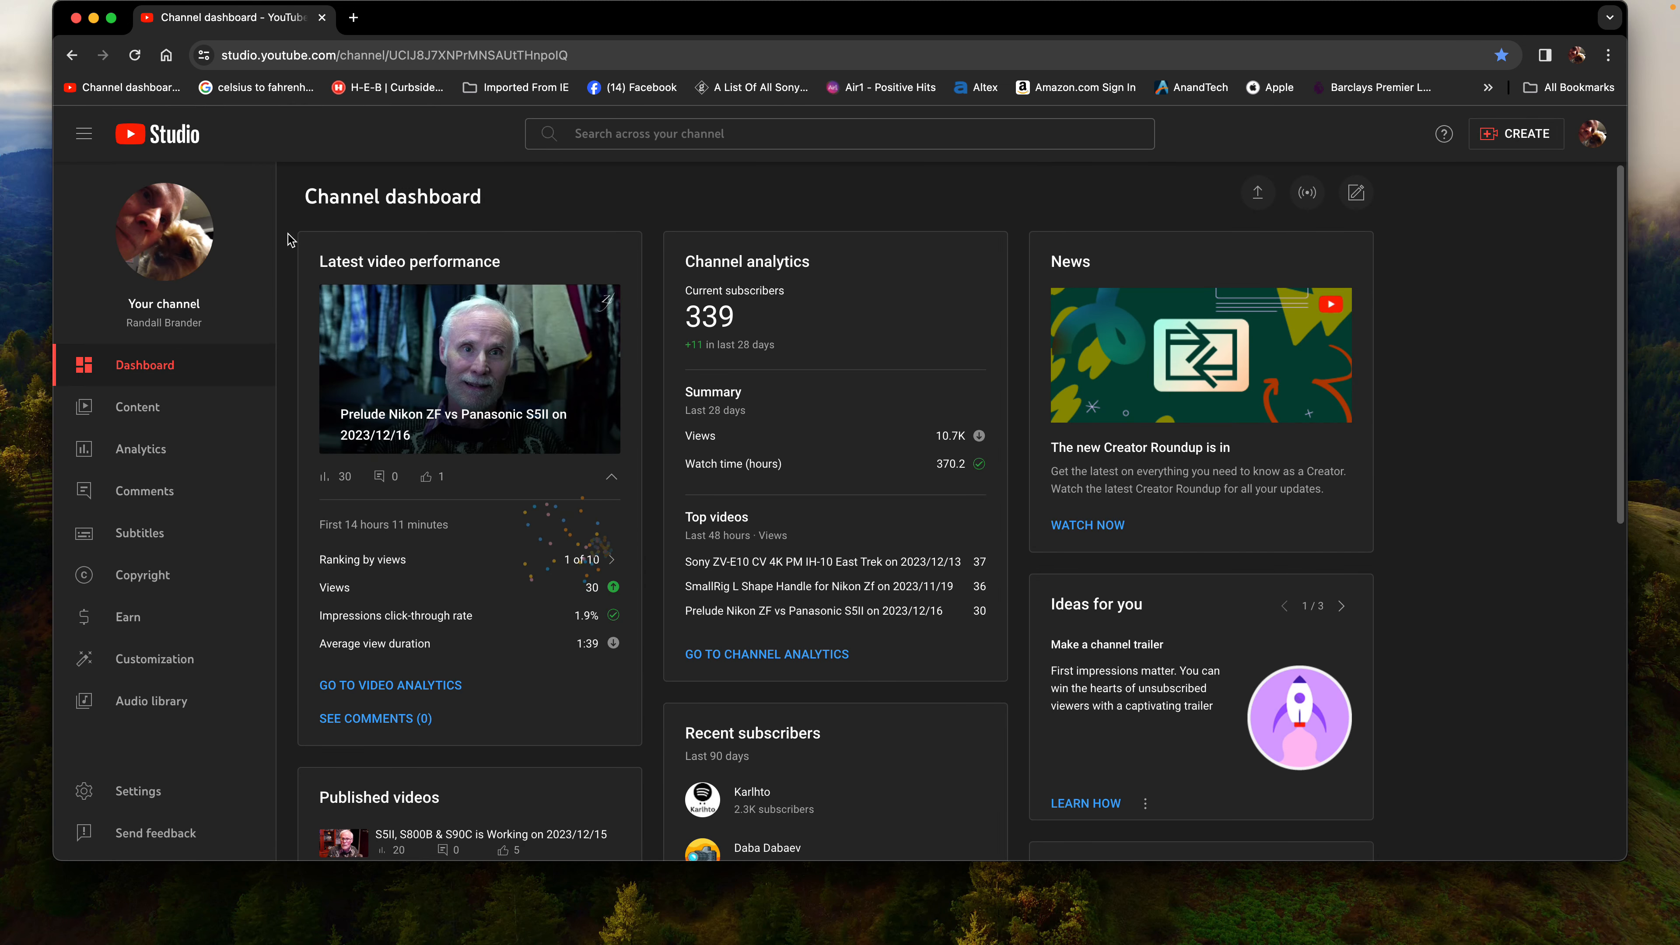
mouse_move(520, 344)
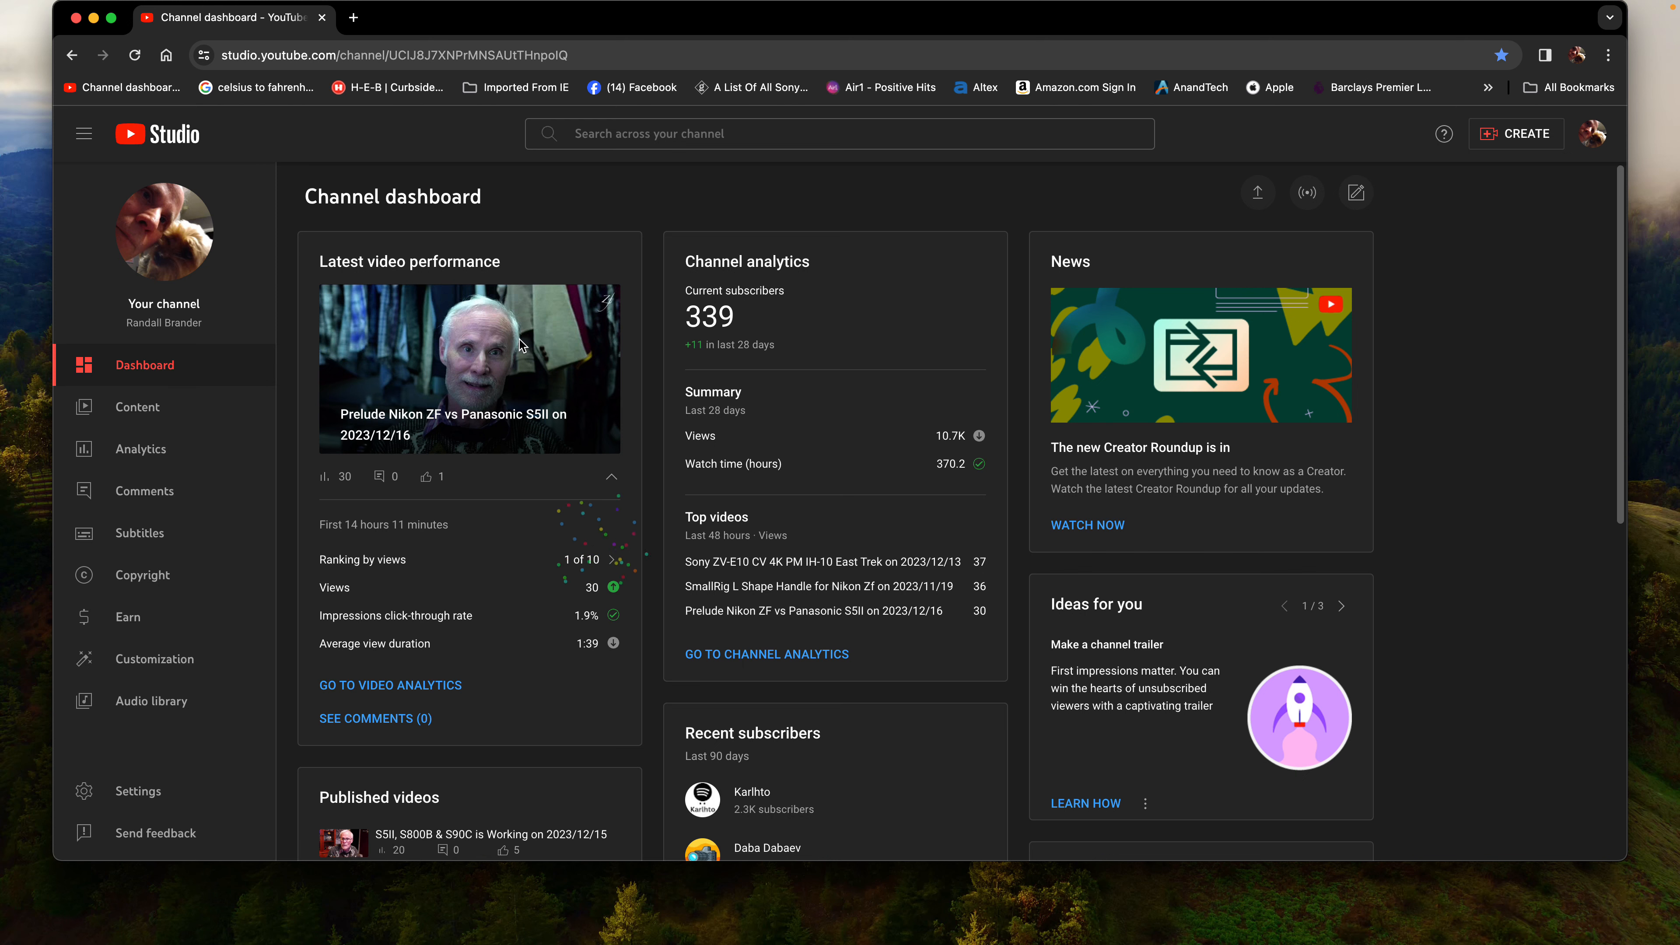
mouse_move(64, 387)
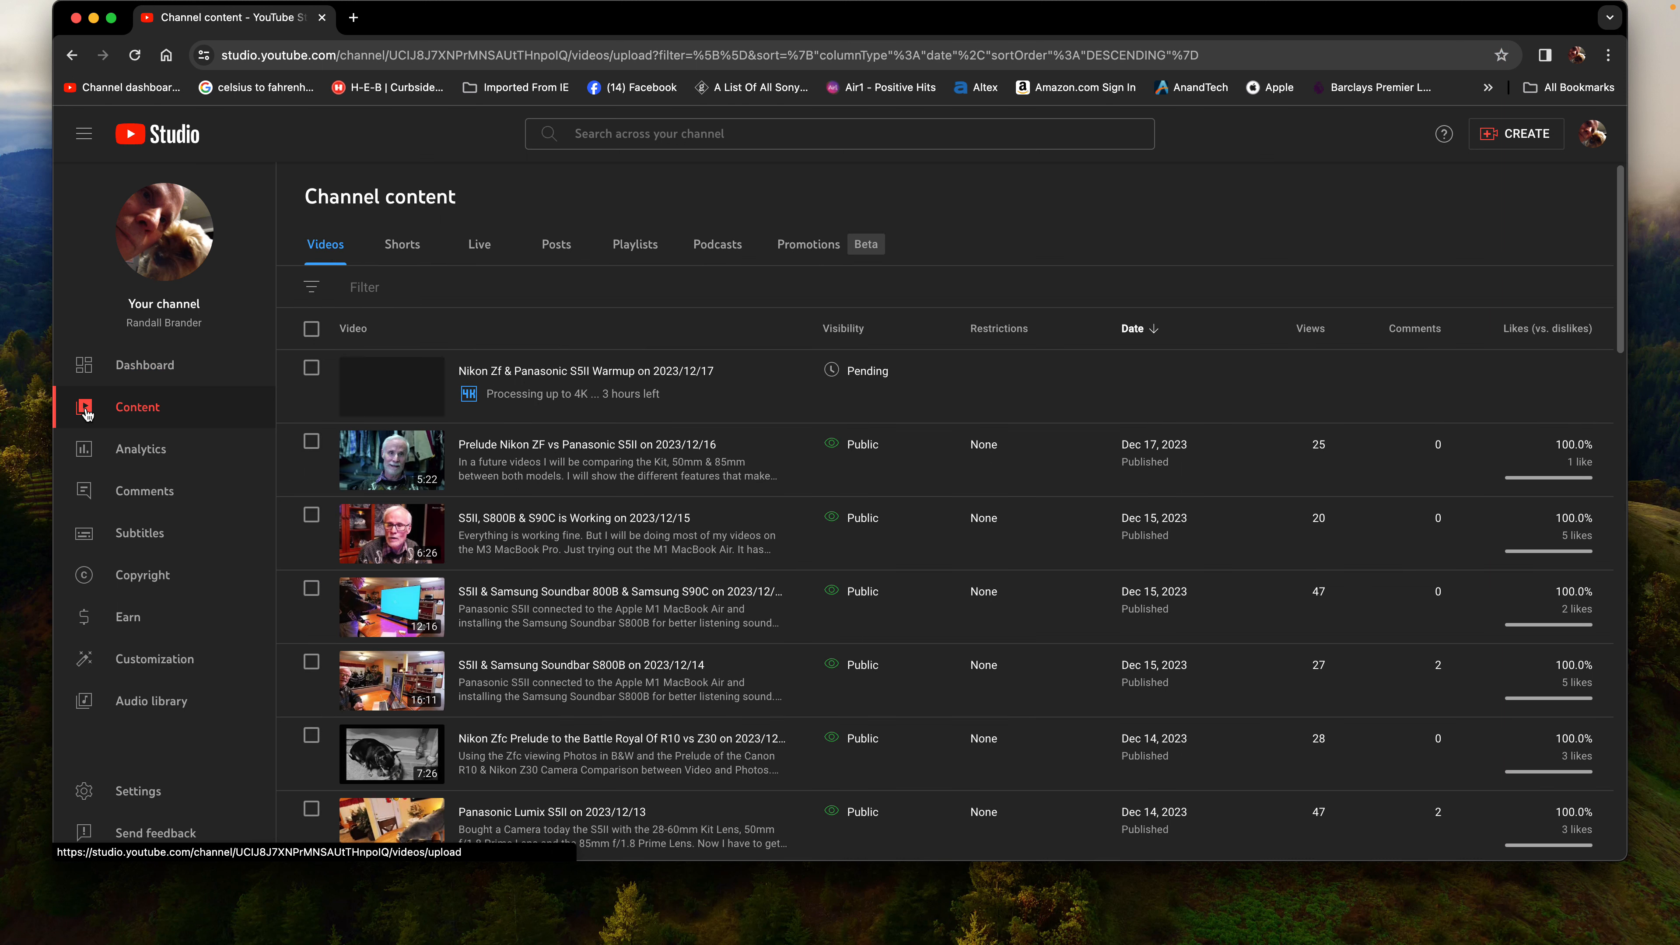
mouse_move(548, 474)
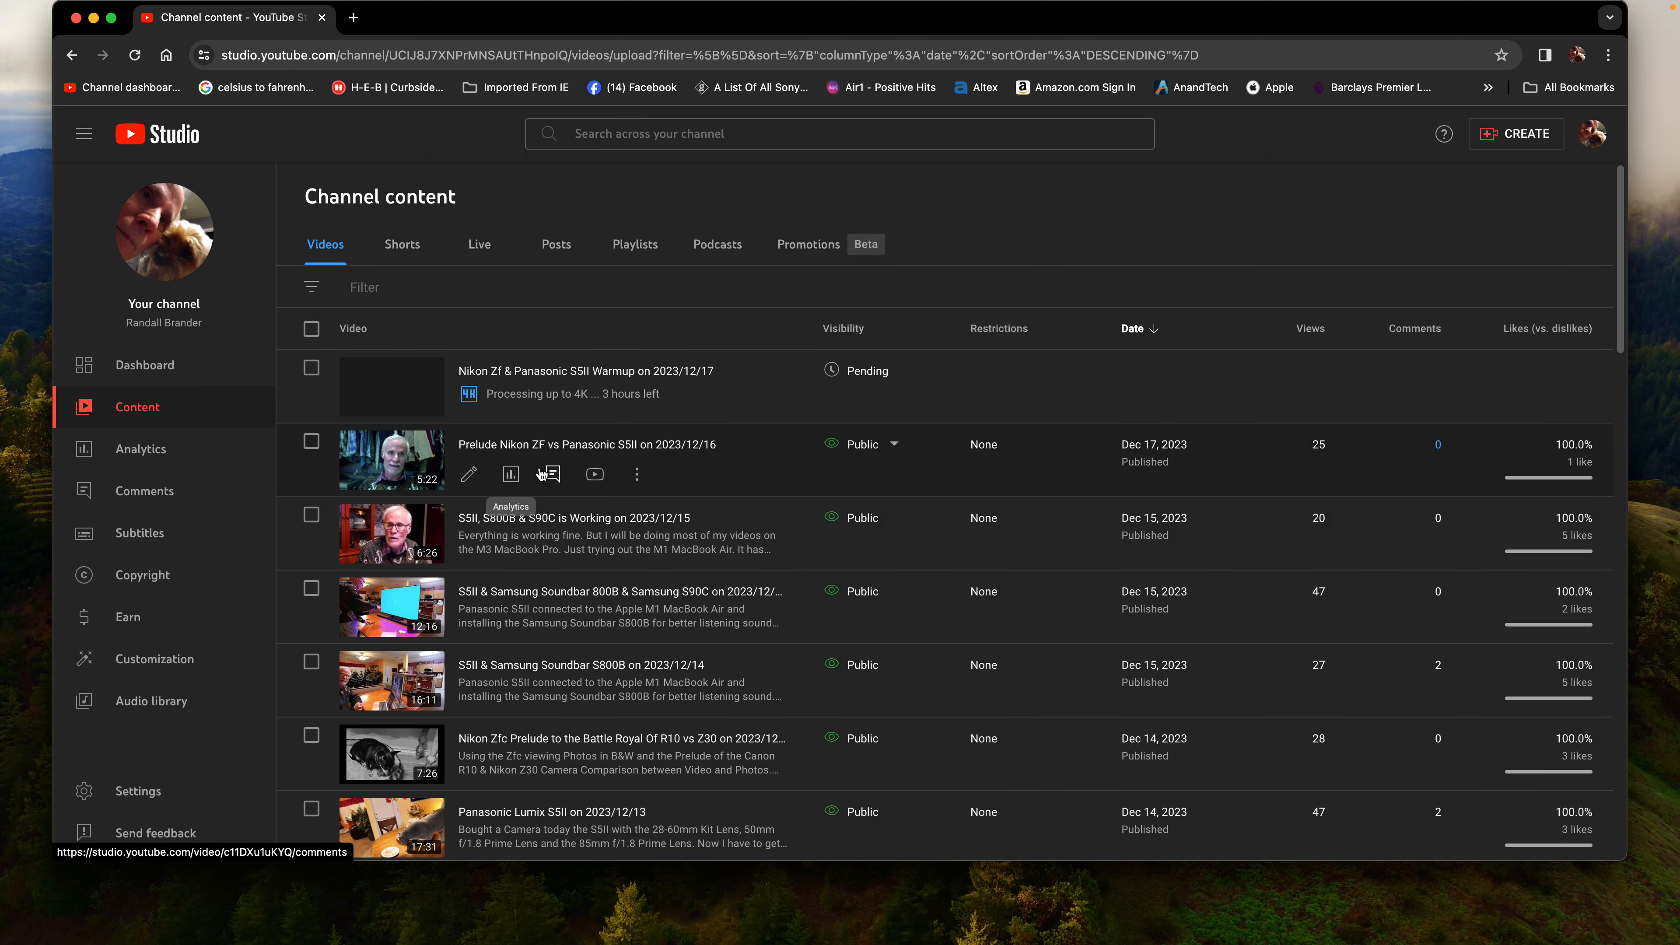
mouse_move(595, 477)
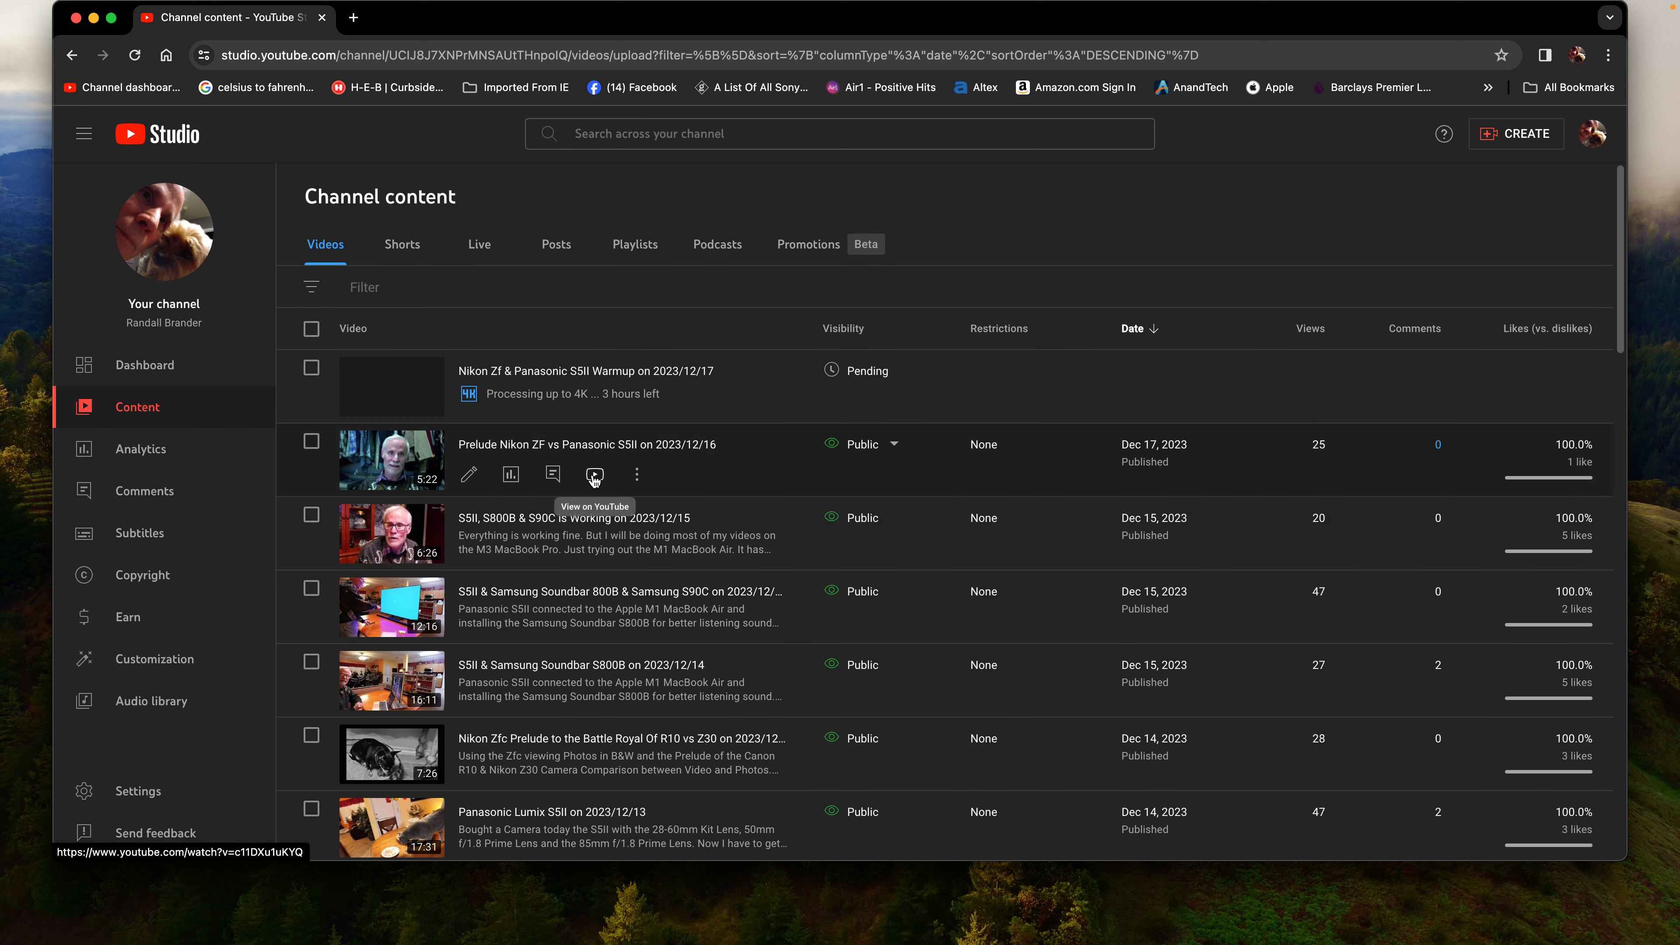
mouse_move(424, 755)
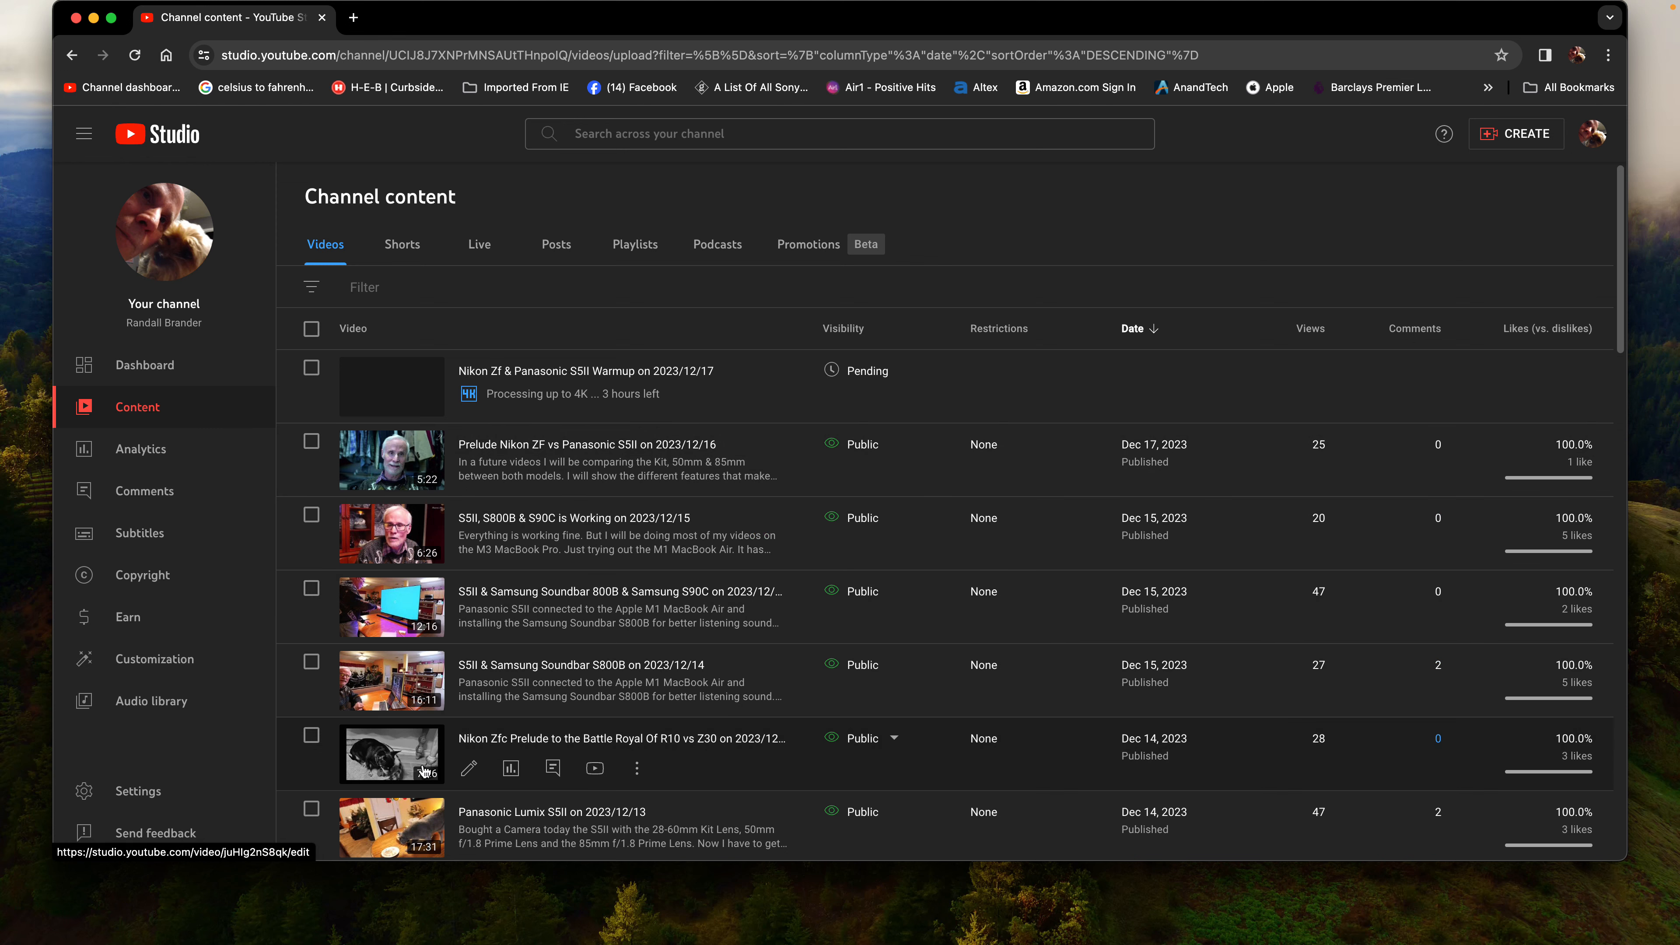
mouse_move(595, 769)
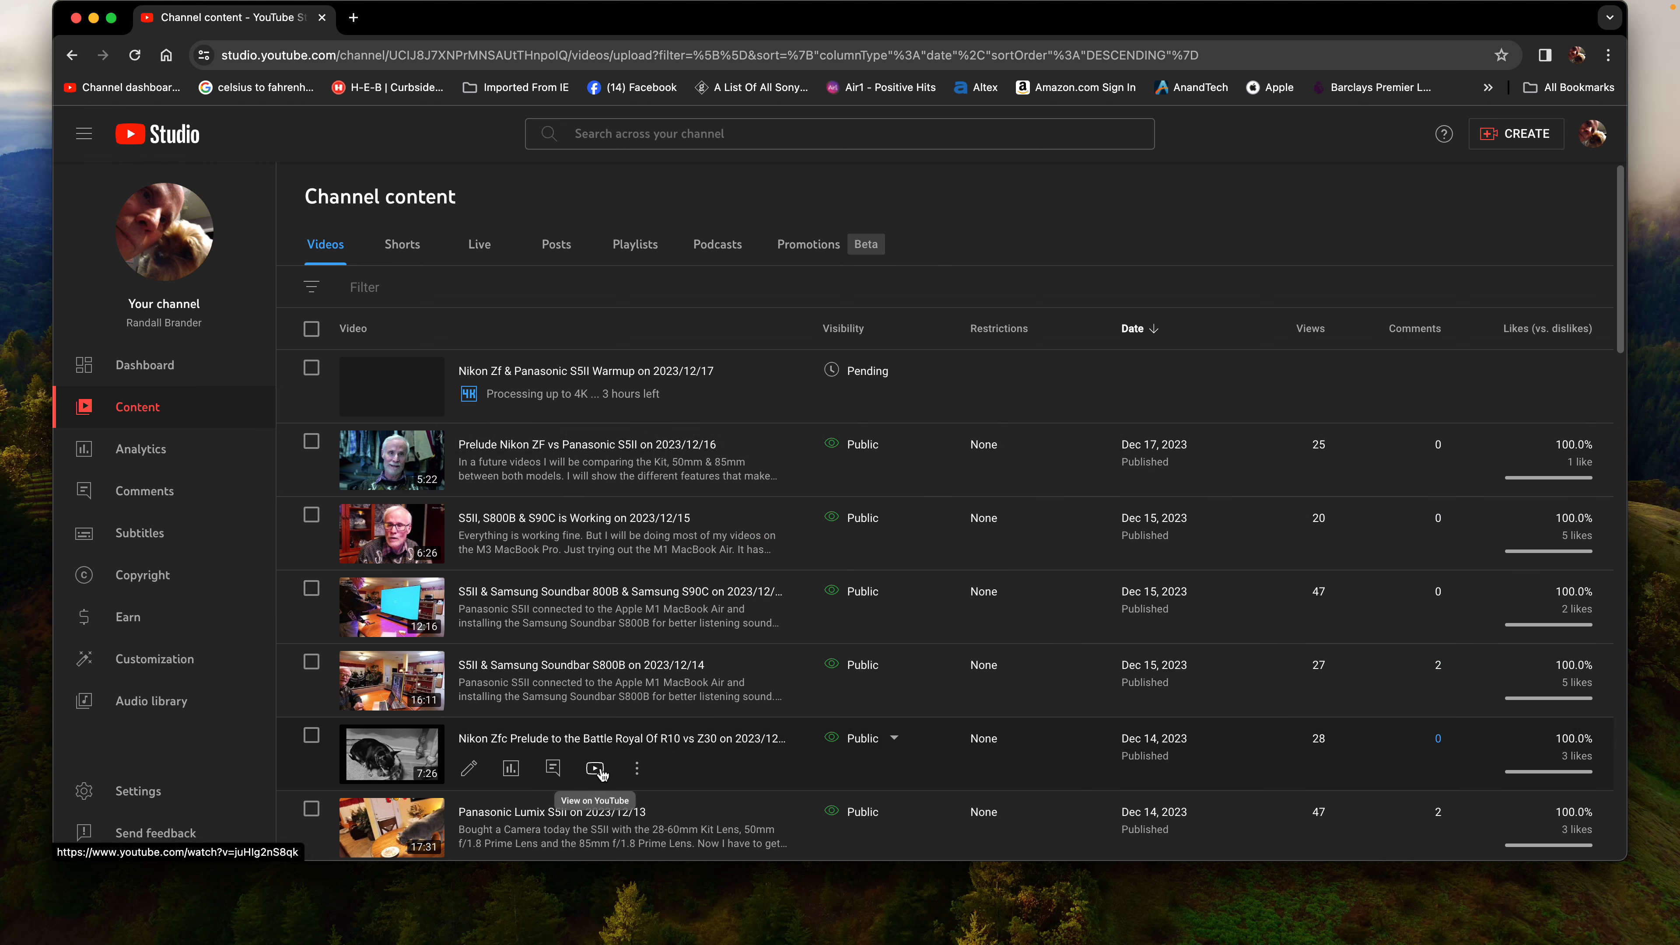
Step: Watch the Nikon Zfc Prelude video on YouTube, unmuted and full screen
left_click(596, 769)
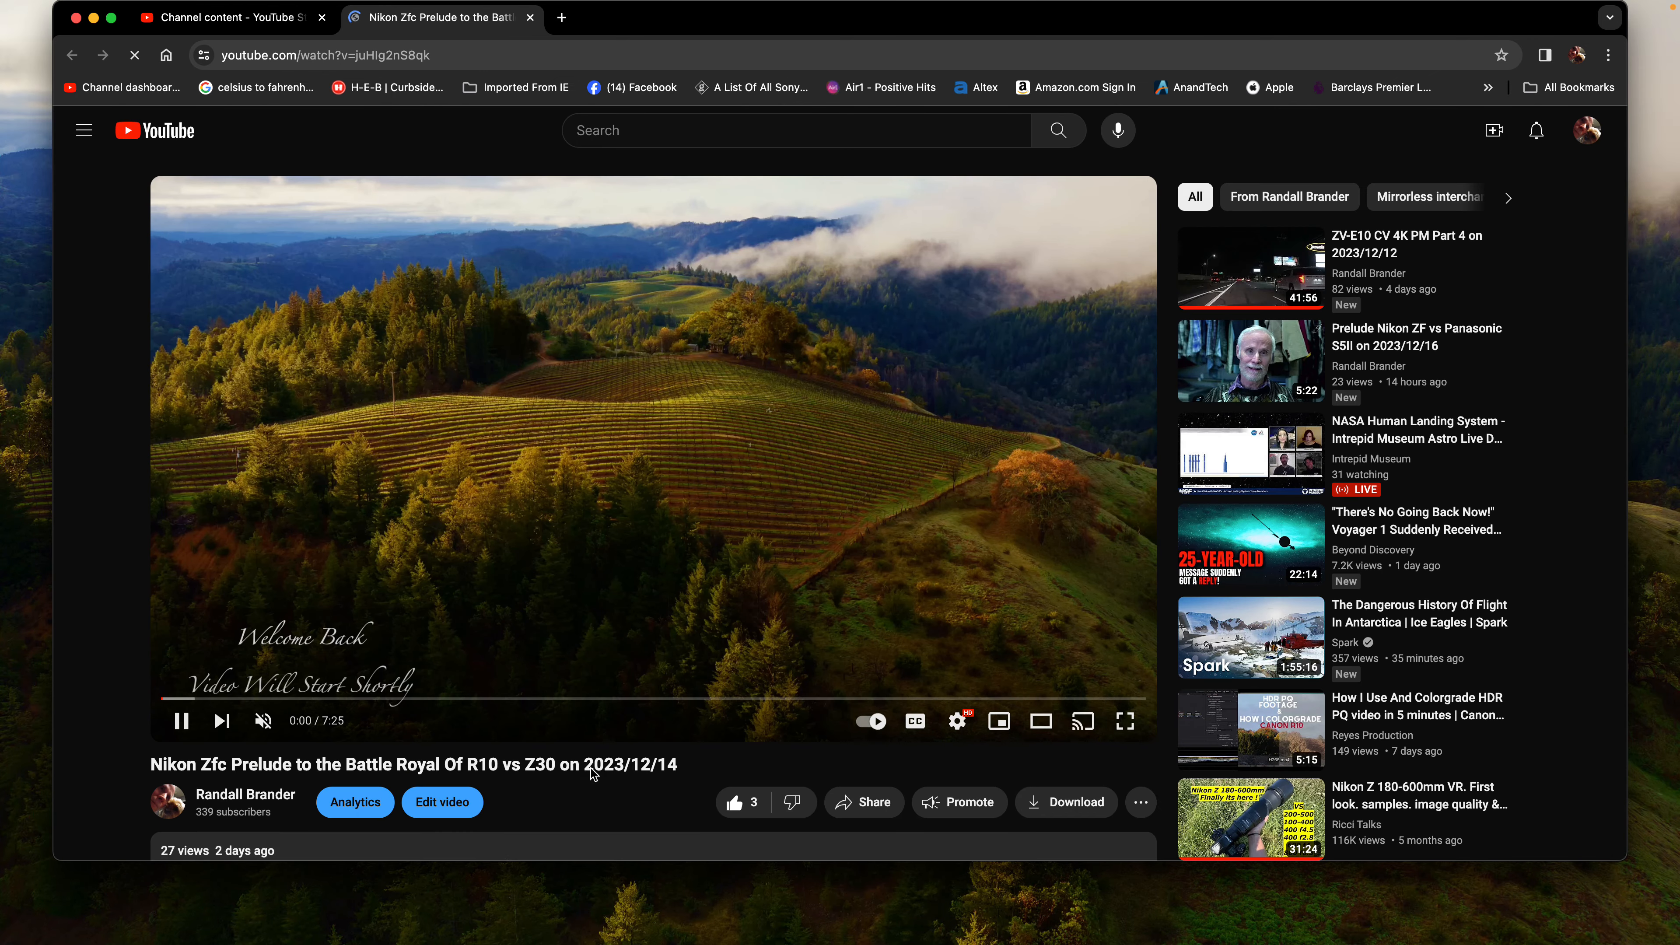
mouse_move(307, 702)
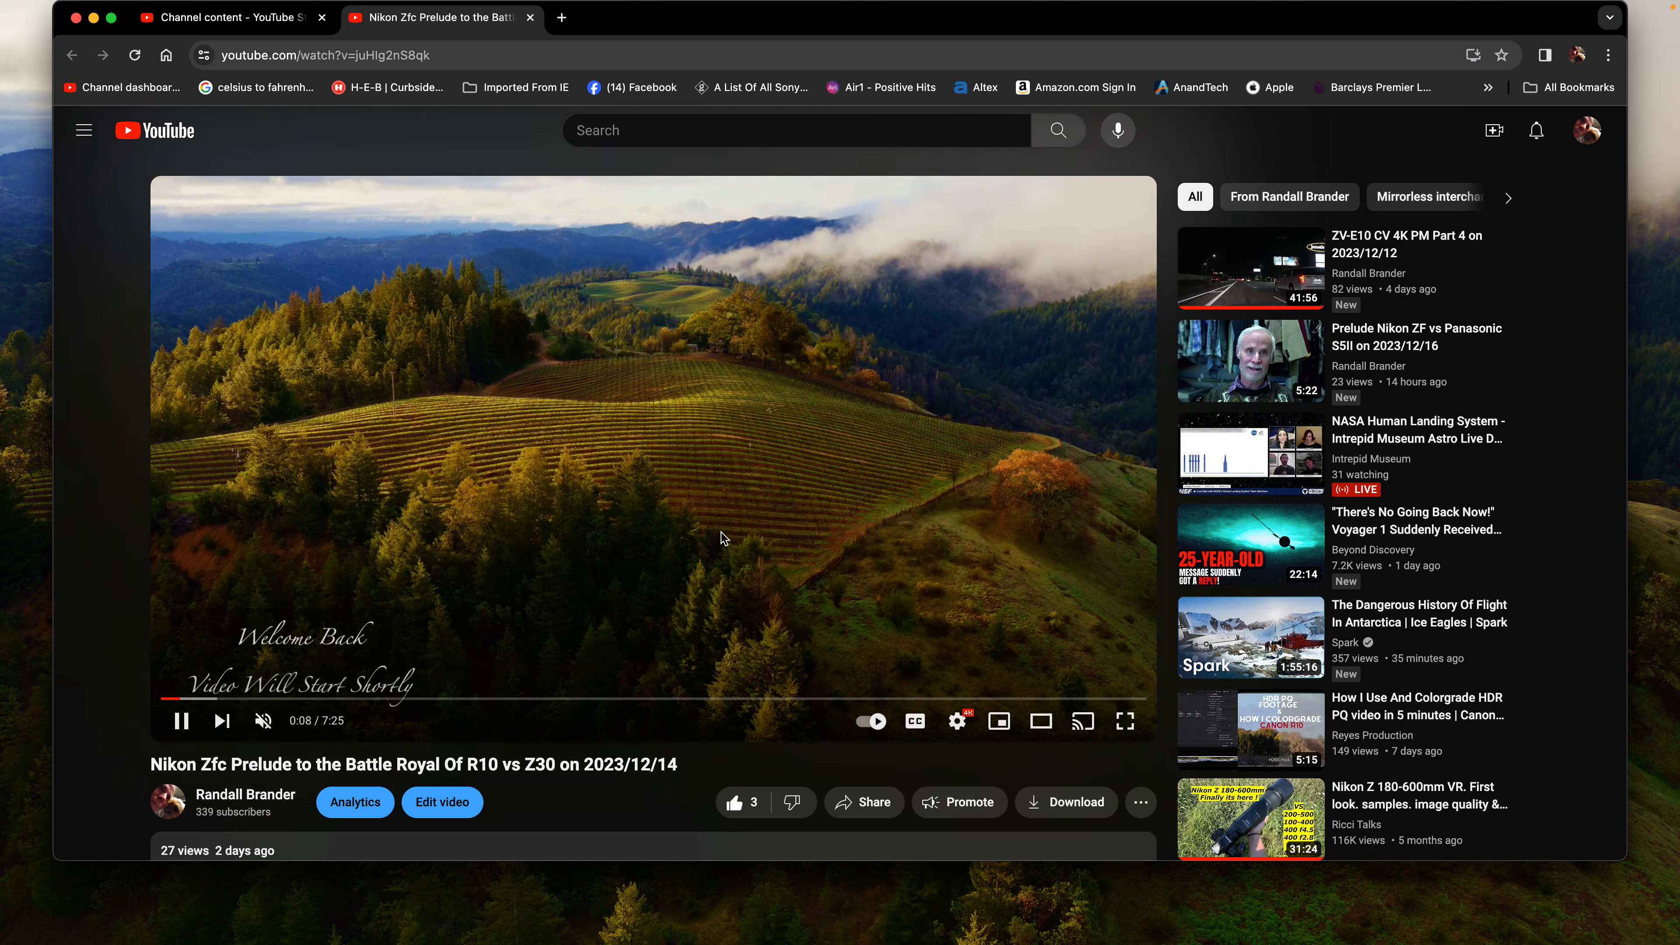
mouse_move(626, 611)
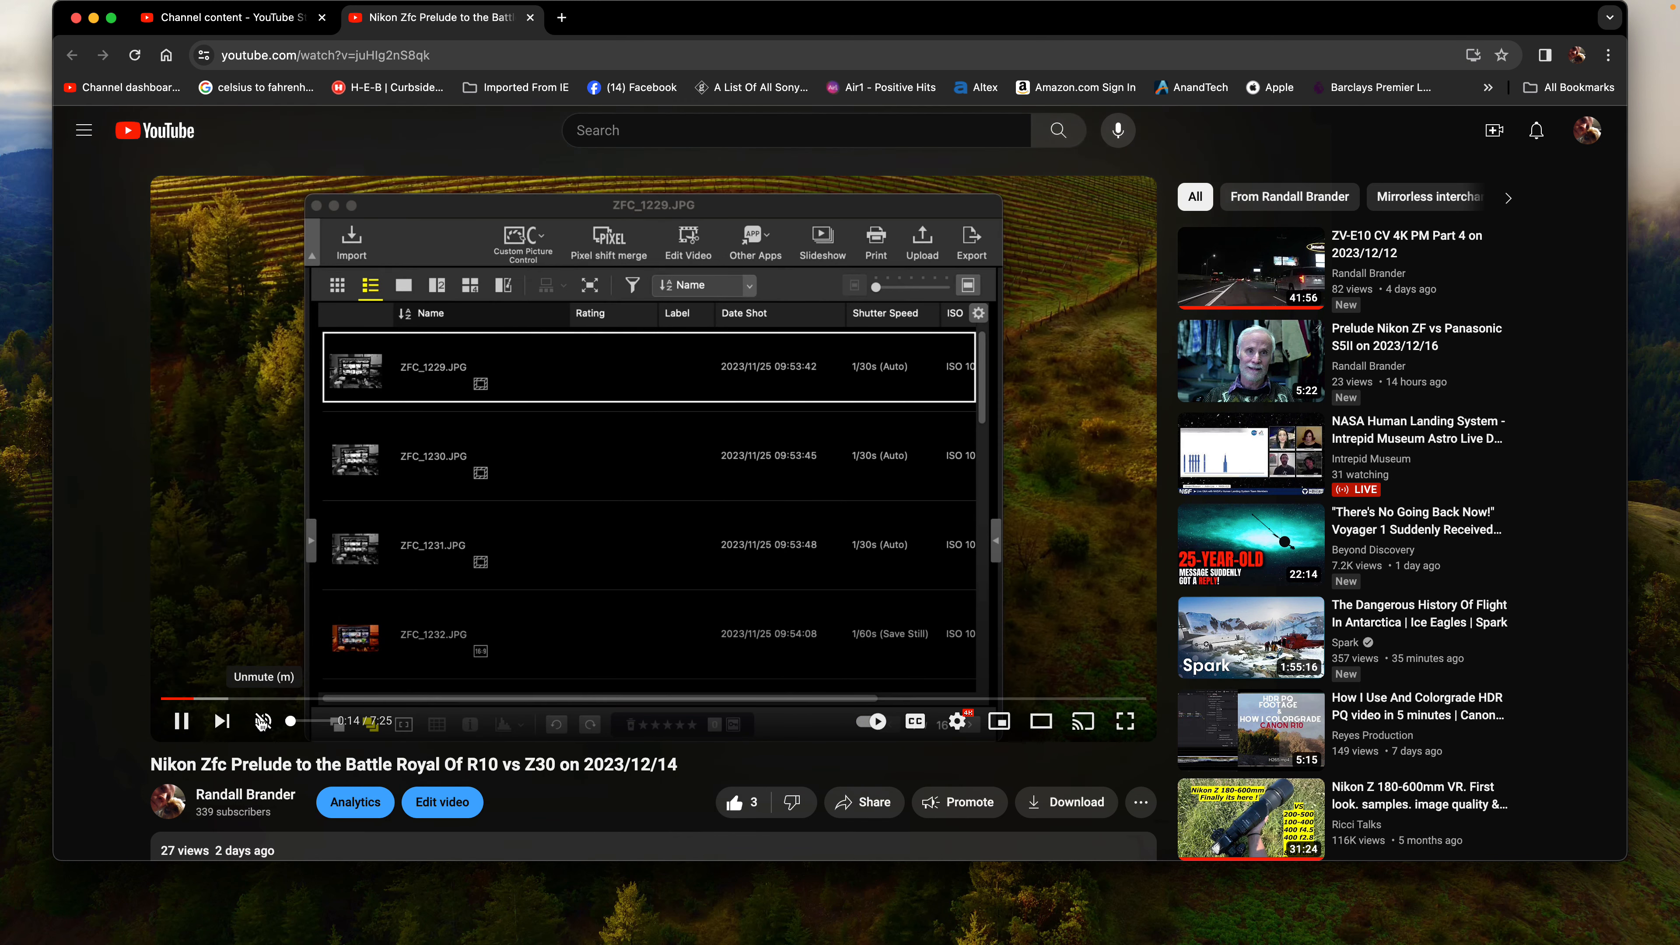
left_click(263, 720)
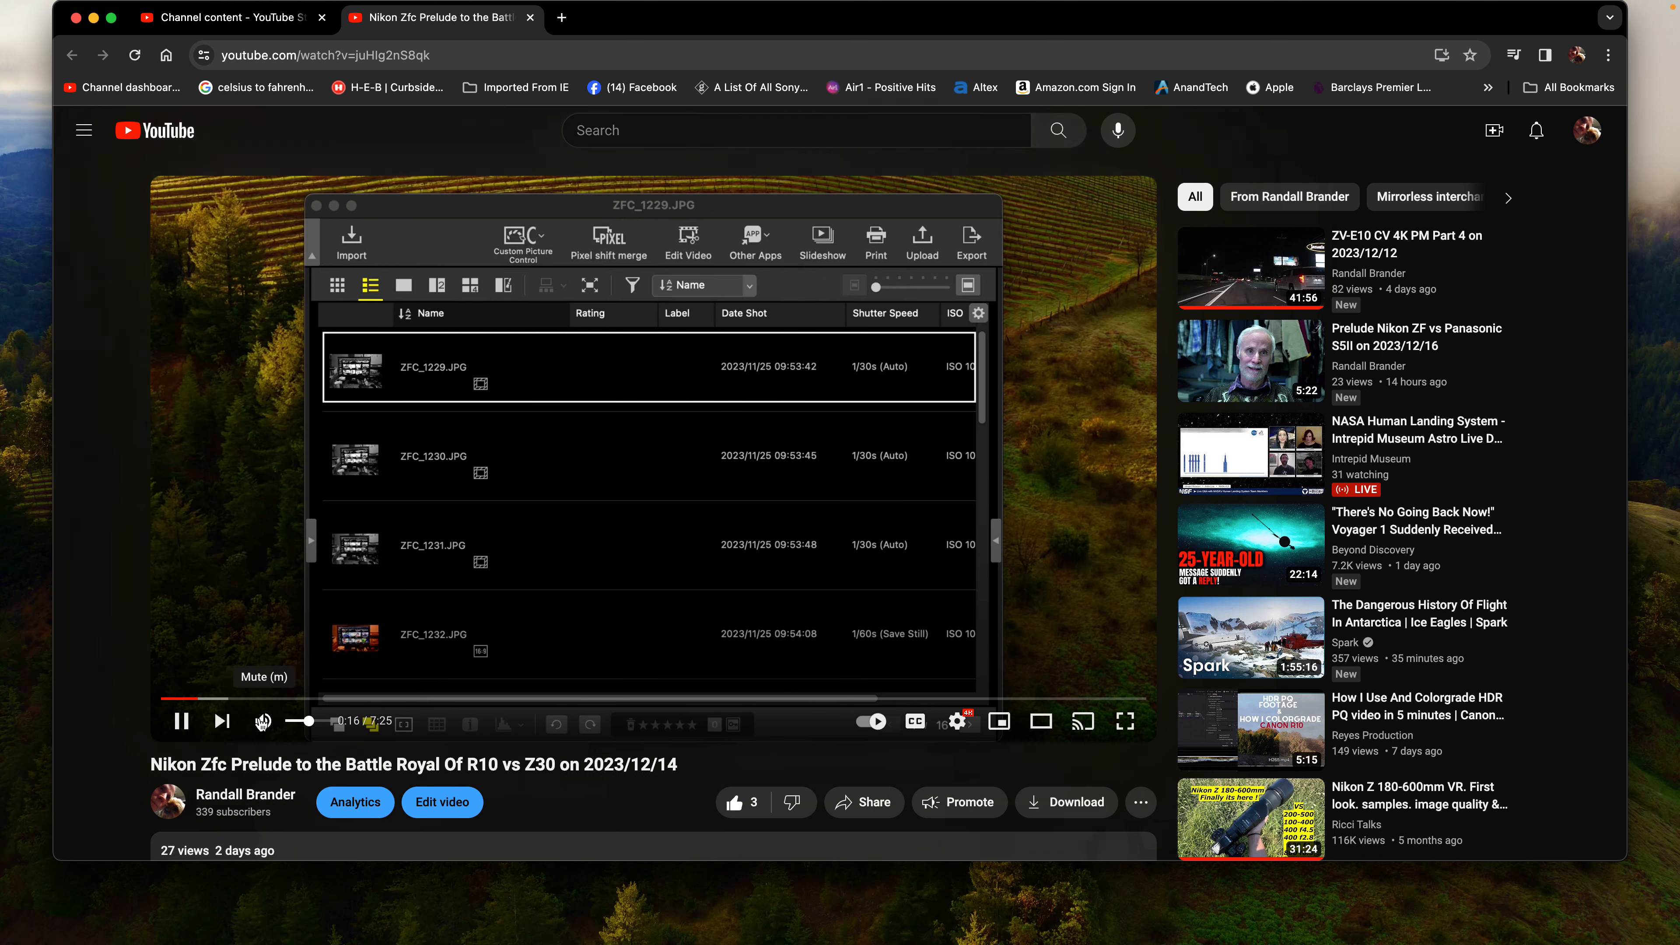
left_click(263, 720)
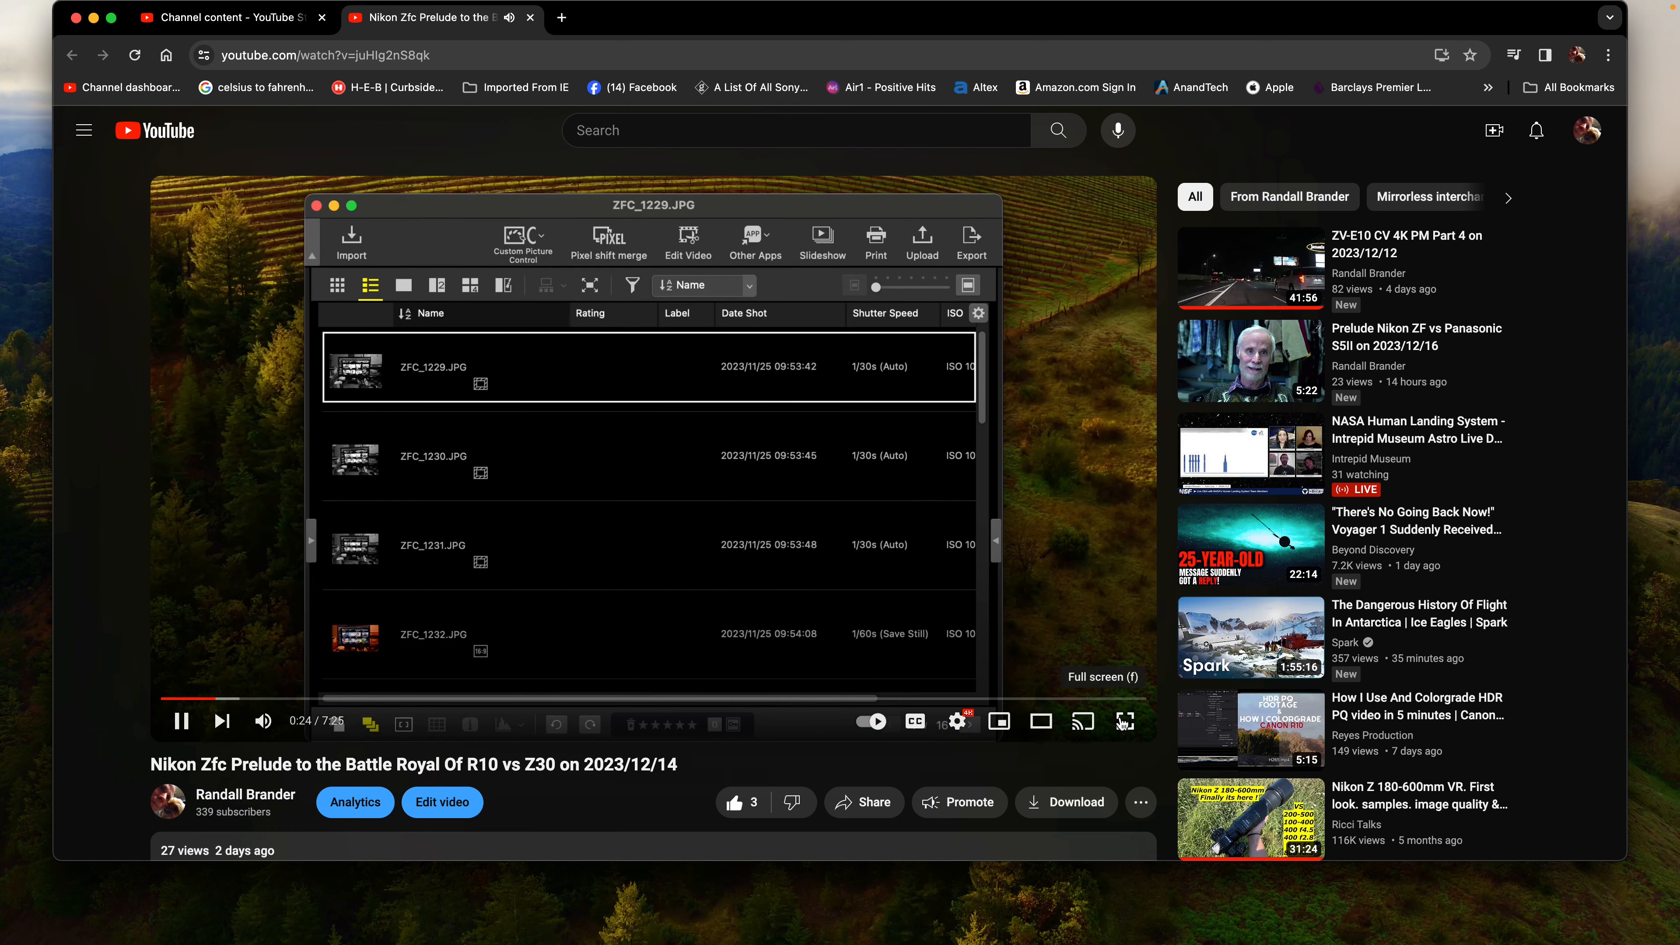
left_click(1123, 720)
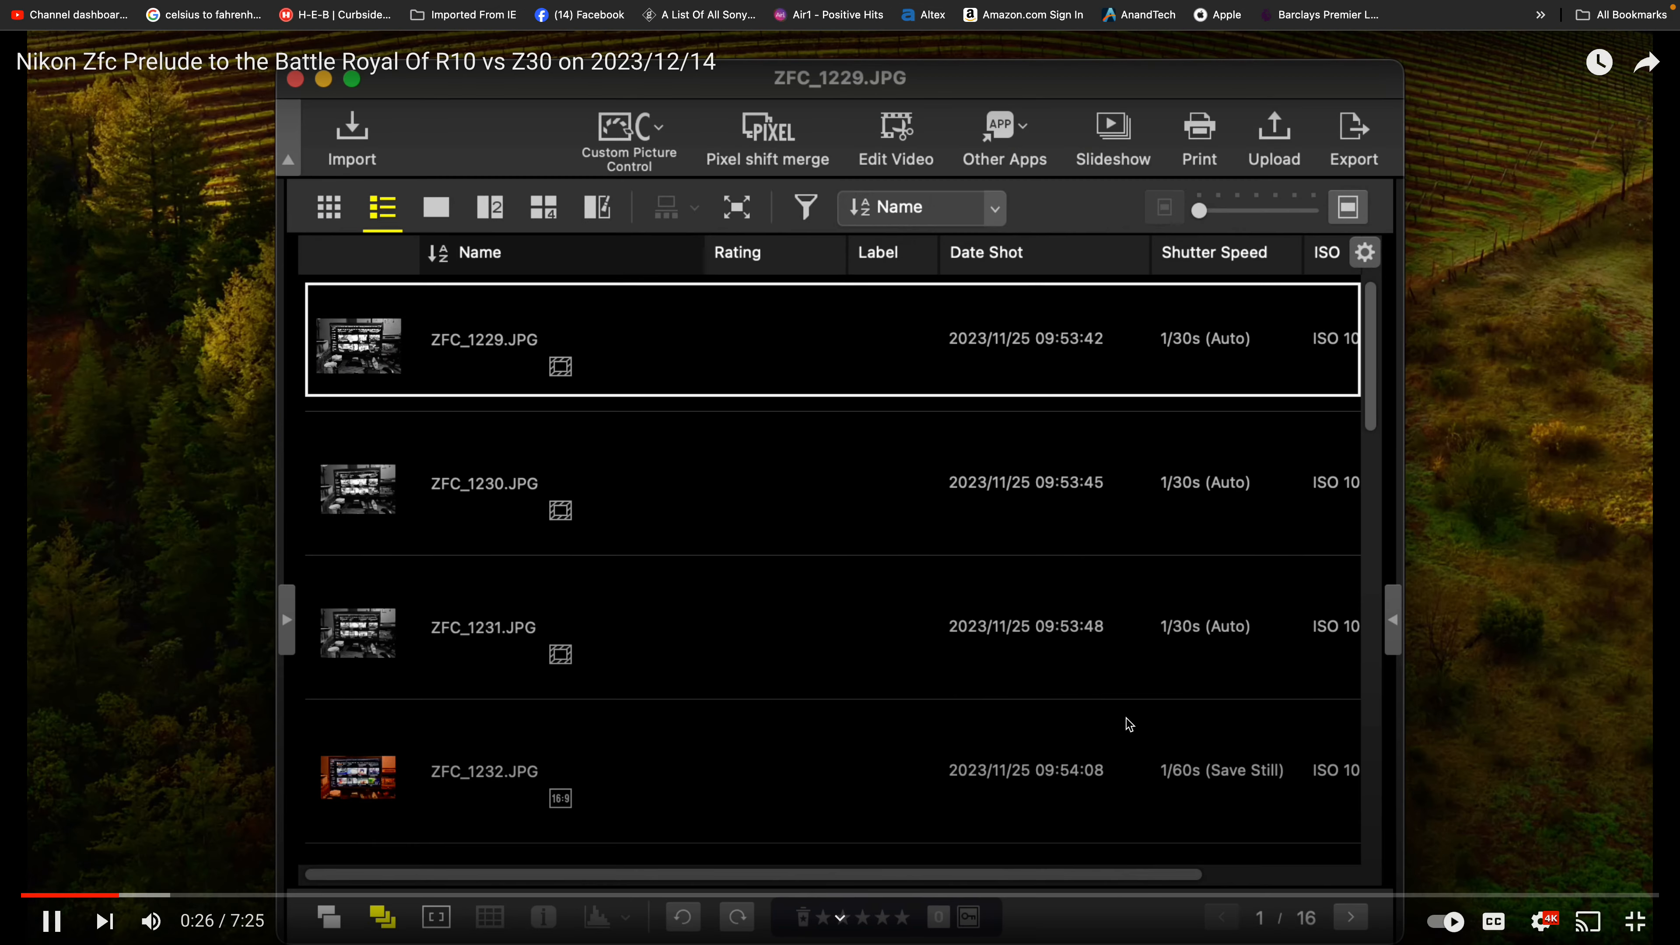